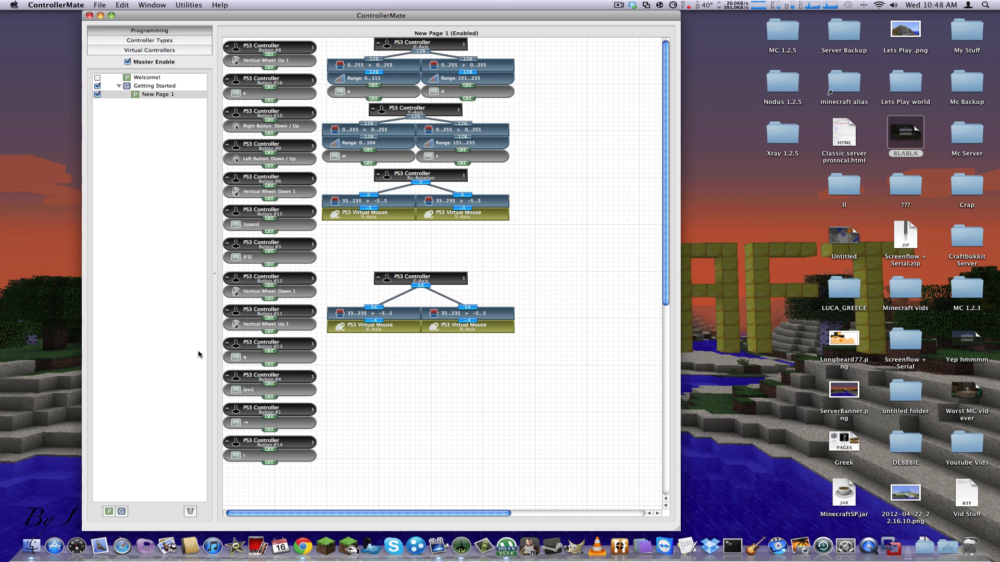
Step: Move the PS3 mapping window to the far left, peek at the ControllerMate menu, then return to the desktop
text(adw)
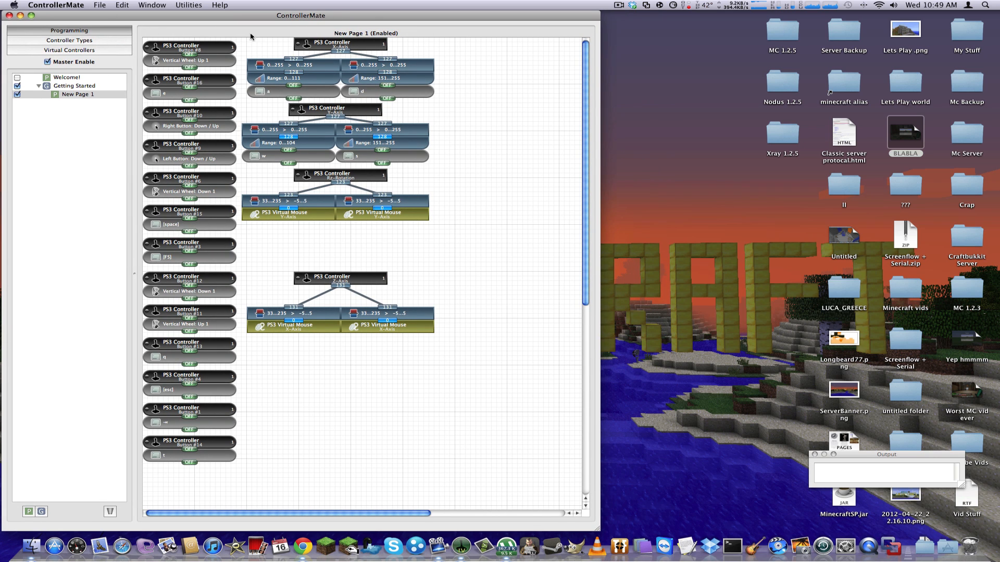
click(56, 6)
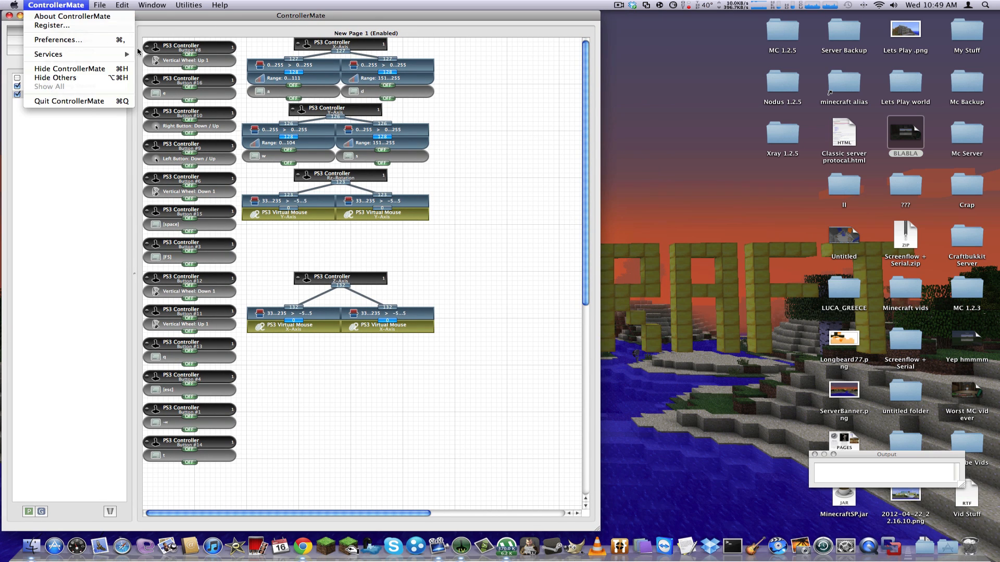
click(461, 243)
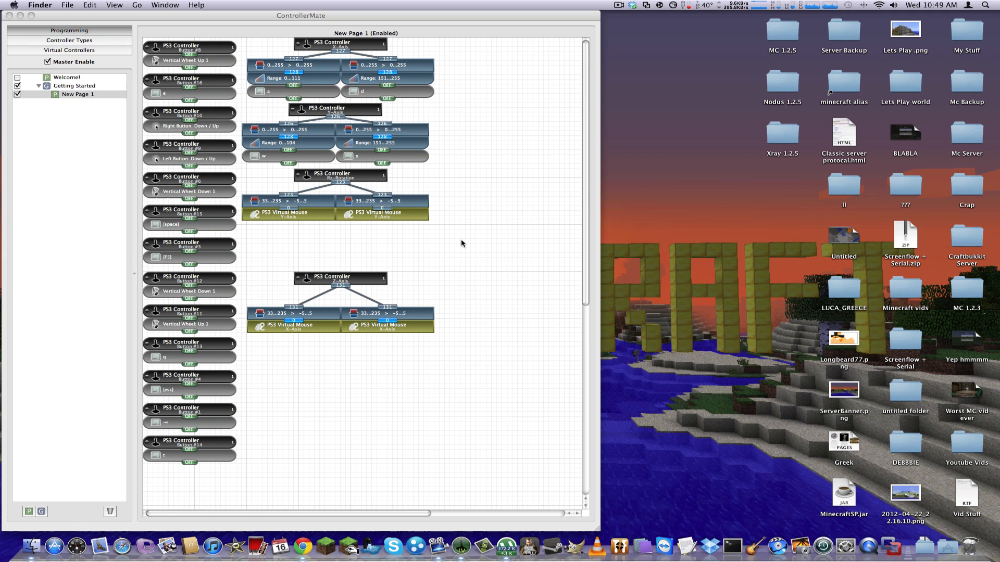
mouse_move(374, 195)
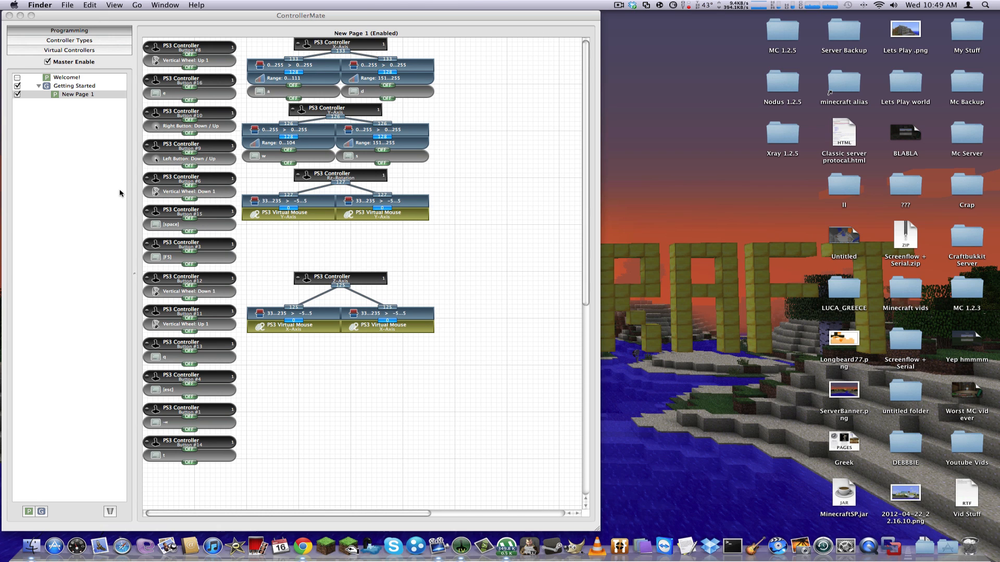
Step: Bring the PS3 mapping forward and test controller buttons so mapped characters appear in the Output box
click(188, 346)
text(qq)
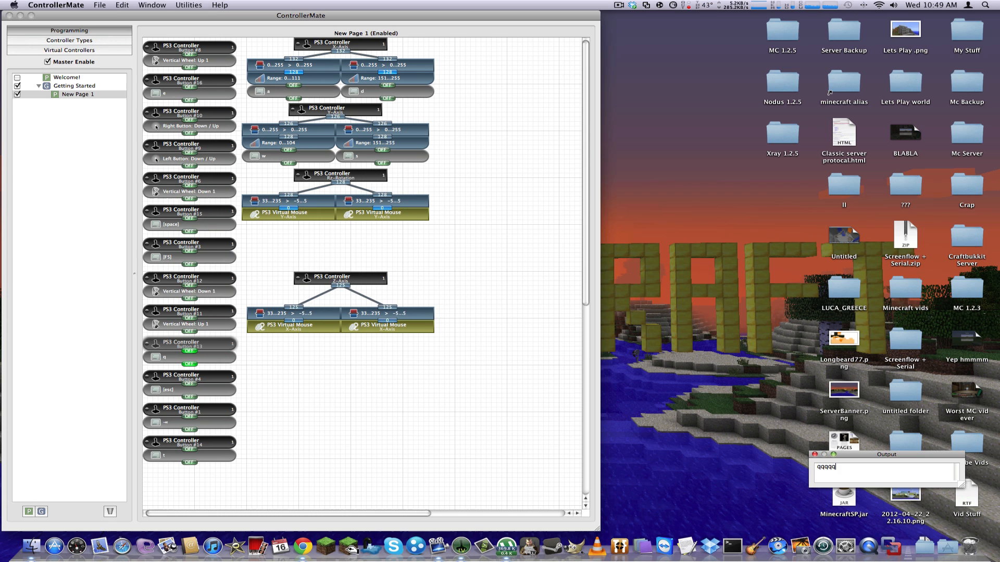
text(qqq)
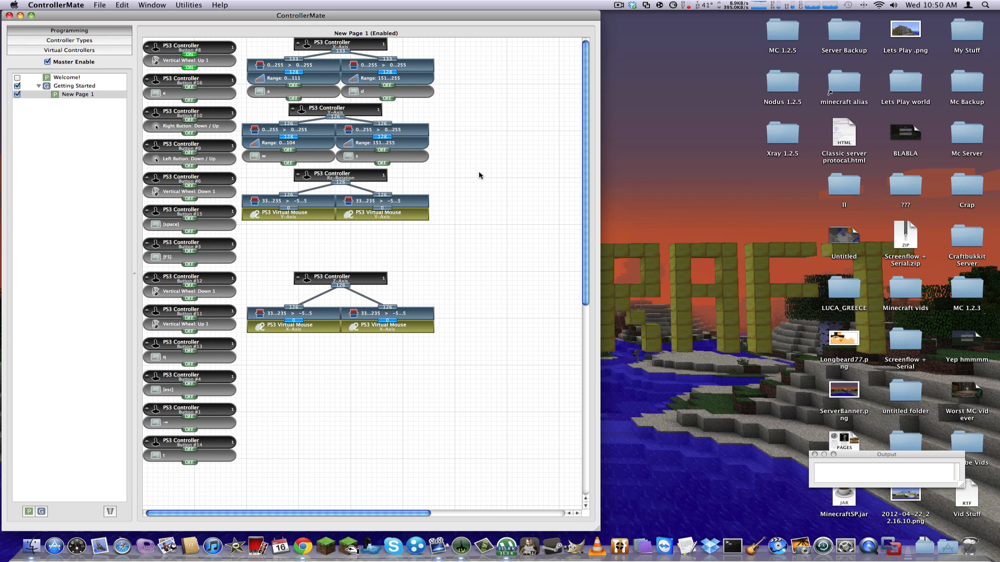
click(189, 126)
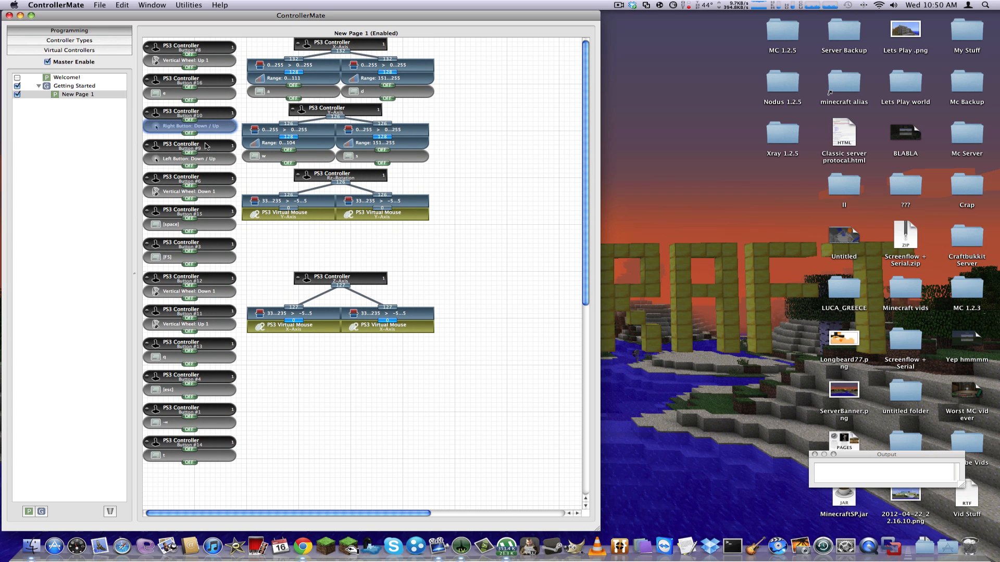
click(190, 158)
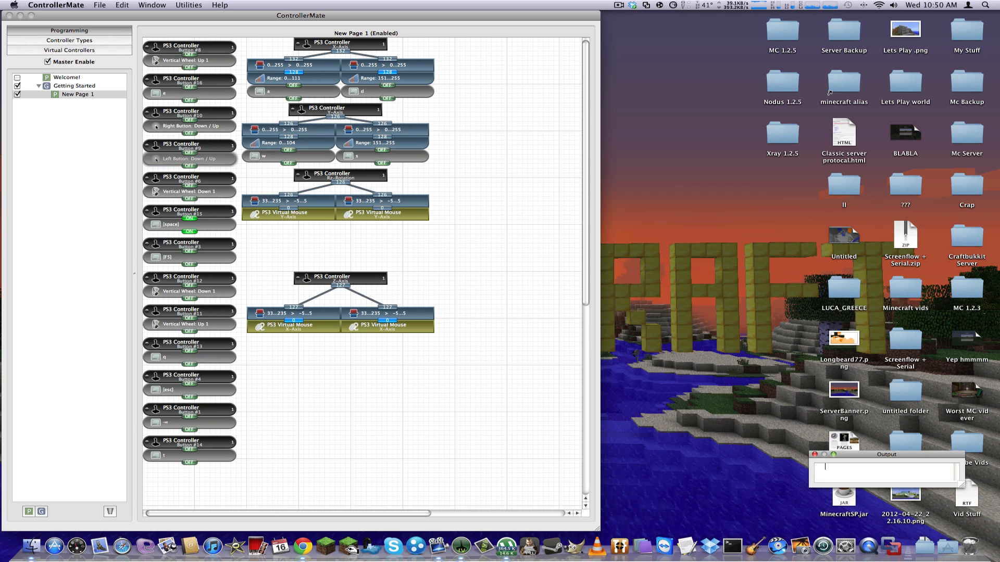
text(ee)
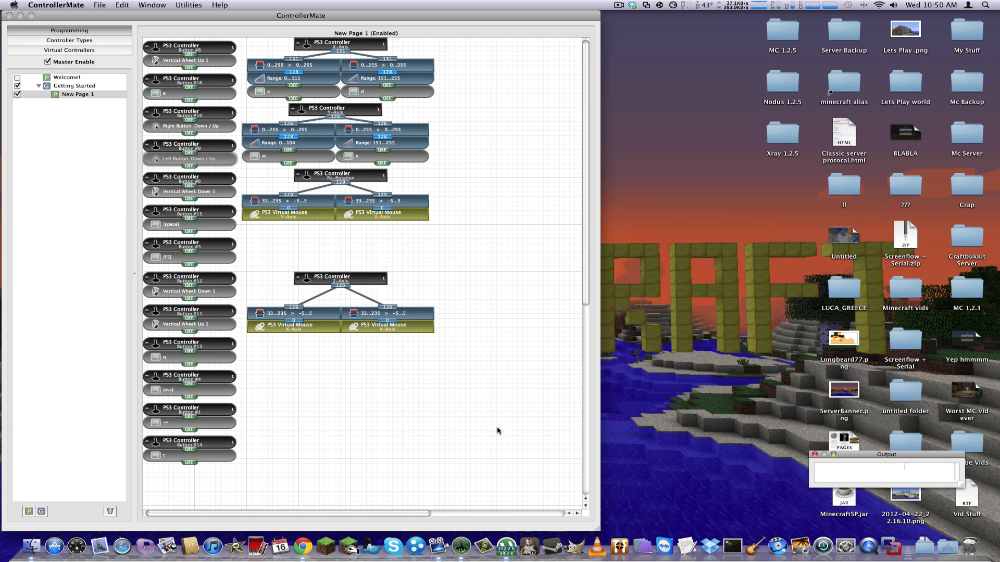
mouse_move(345, 523)
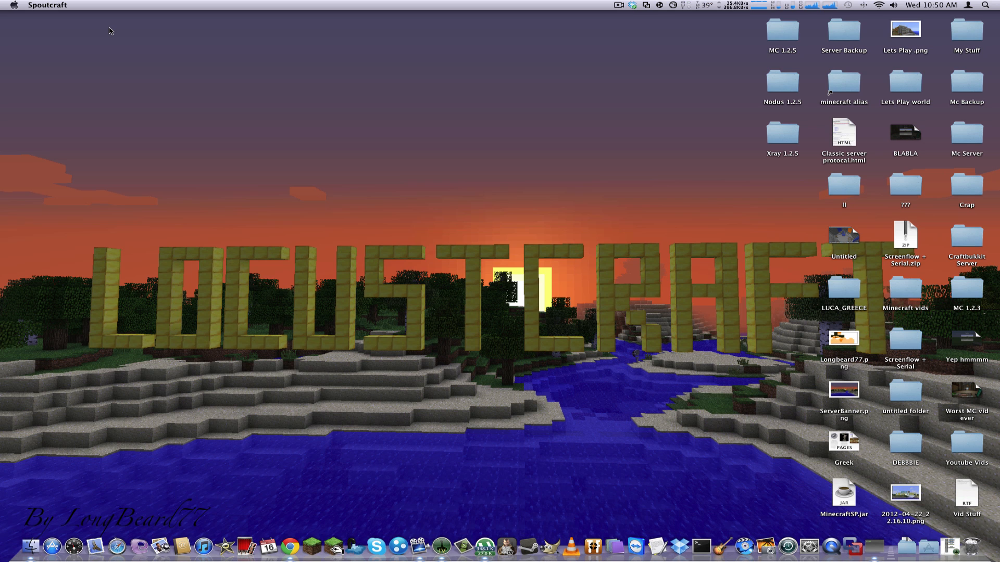
mouse_move(535, 285)
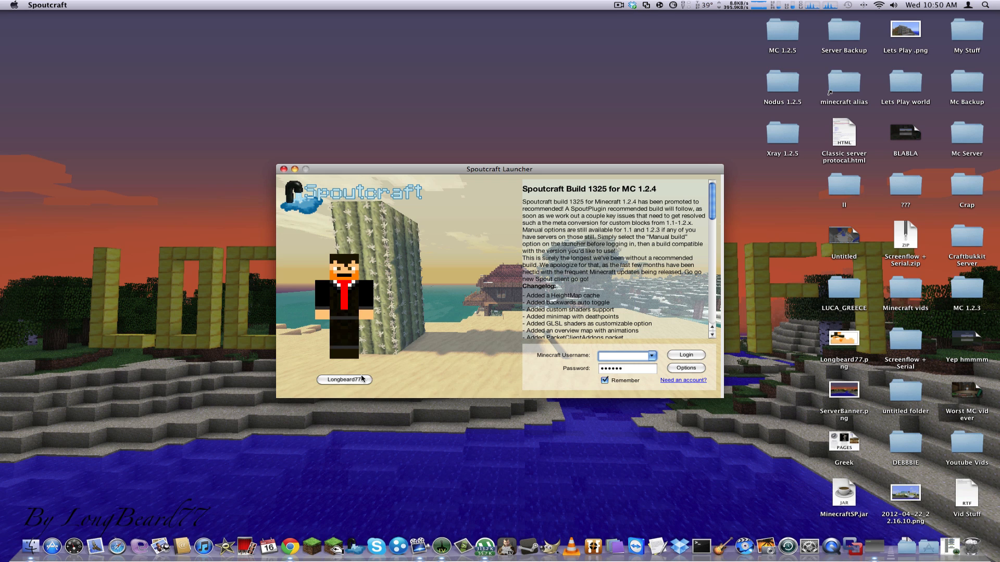
Step: Log in to the Spoutcraft Launcher as Longbeard77 and let the update check finish
click(685, 355)
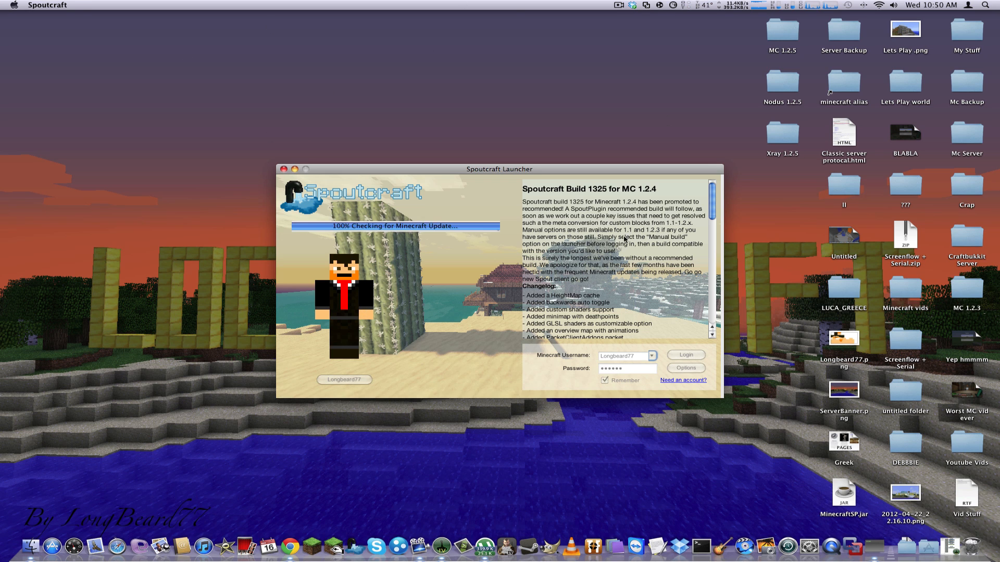
click(686, 354)
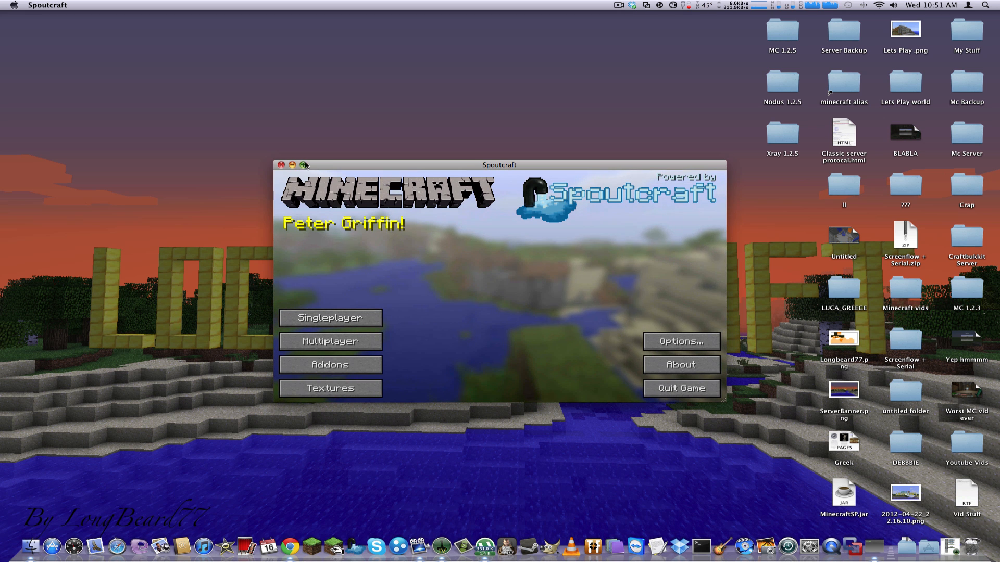
Step: Maximize the game, set My Server's address to locustcraft1.myvnc.com and join it
click(304, 165)
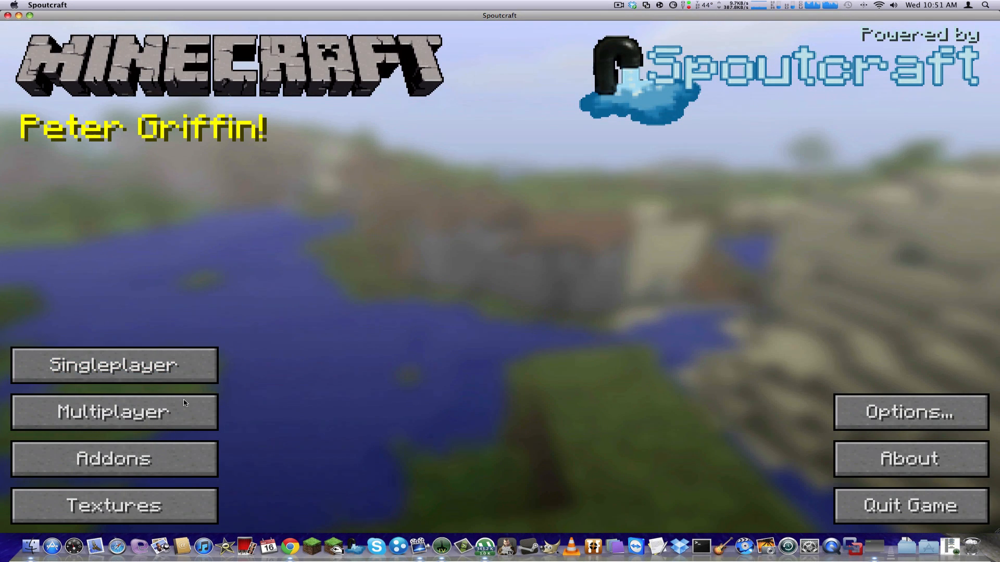
click(114, 413)
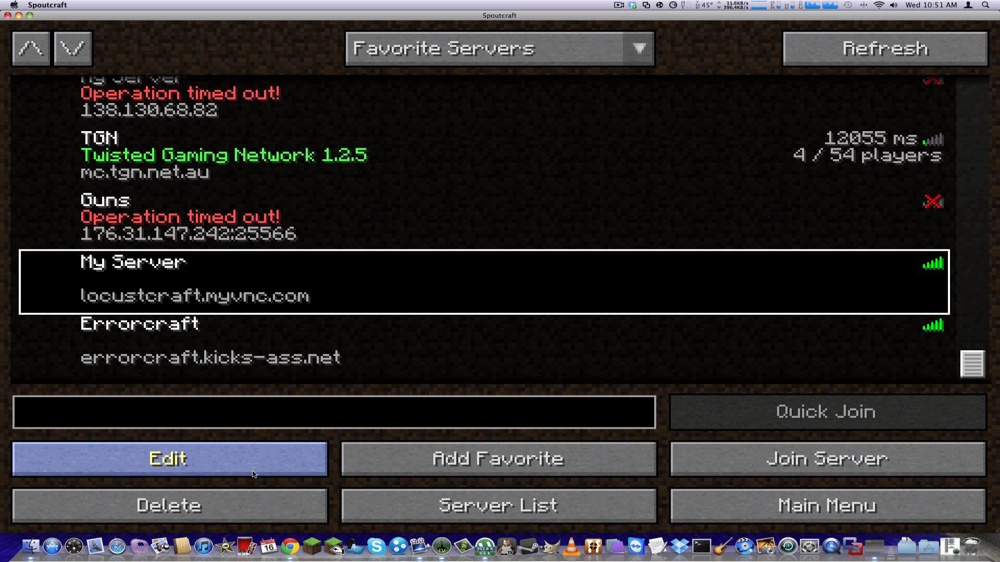
click(167, 458)
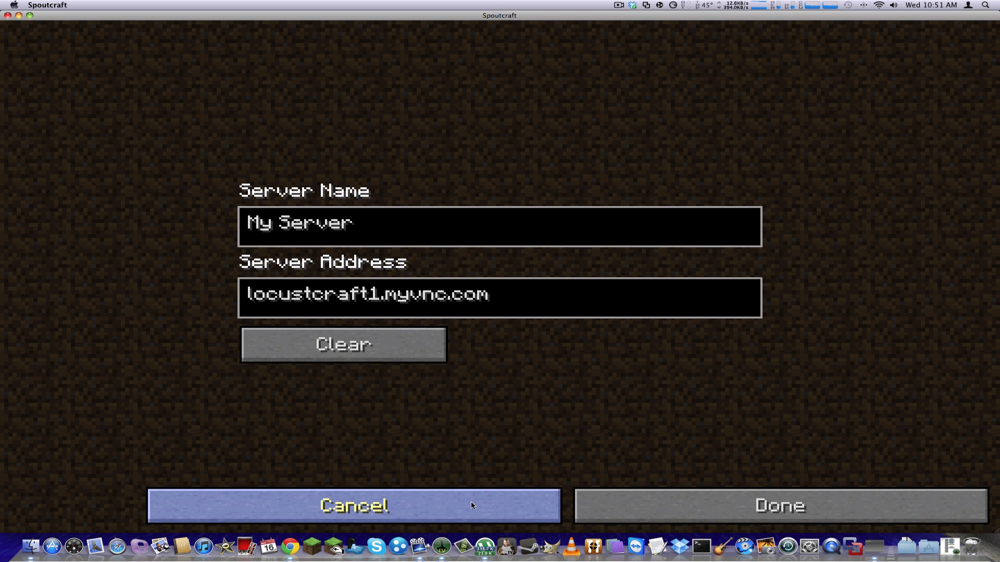
click(777, 505)
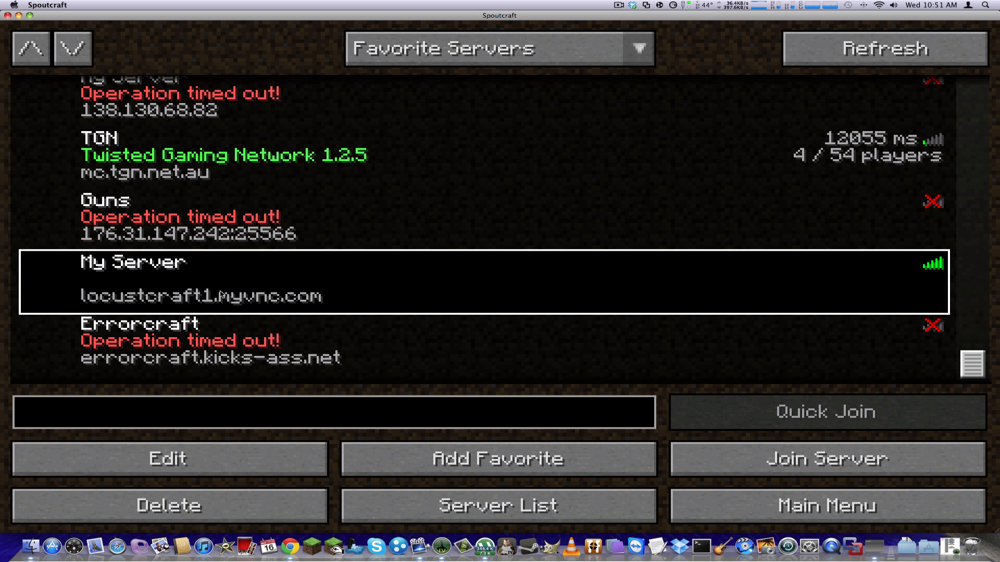
click(826, 458)
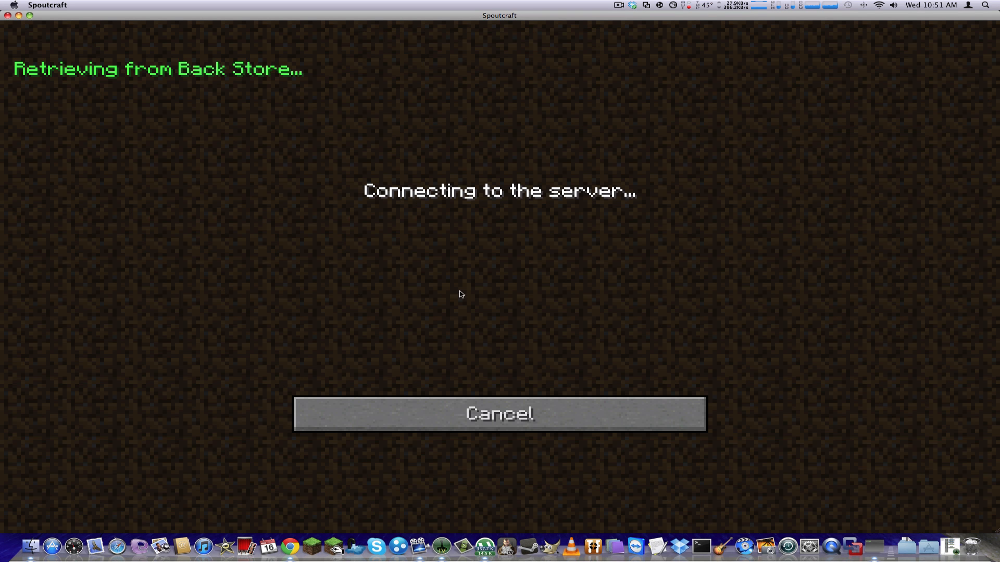
mouse_move(397, 362)
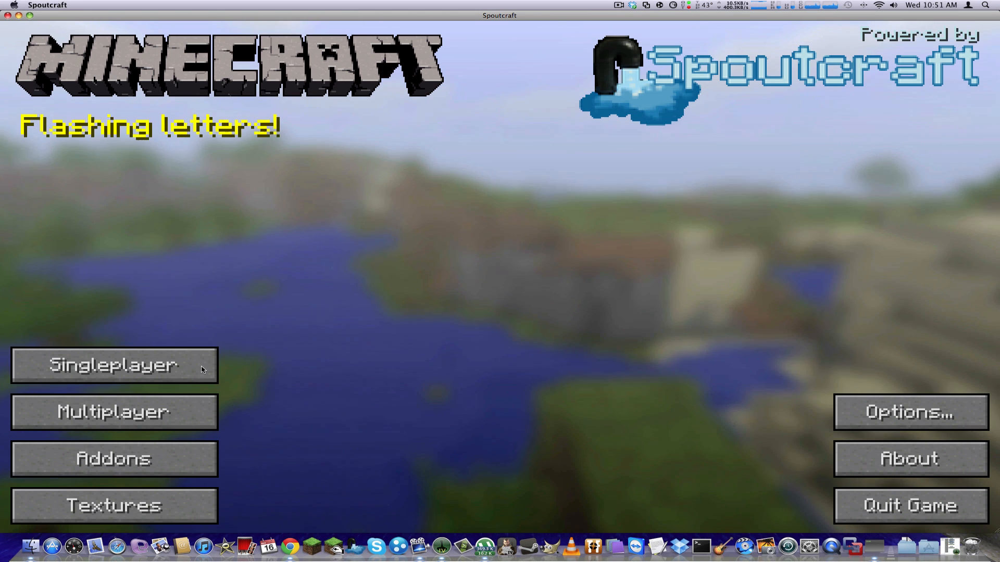
Step: Reopen the multiplayer list and join My Server a second time
click(114, 412)
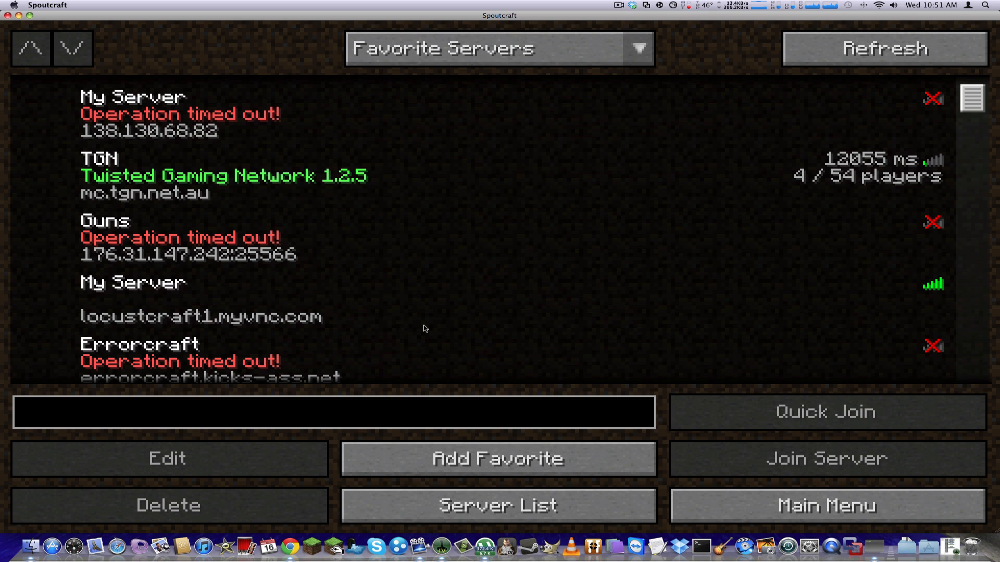
click(826, 458)
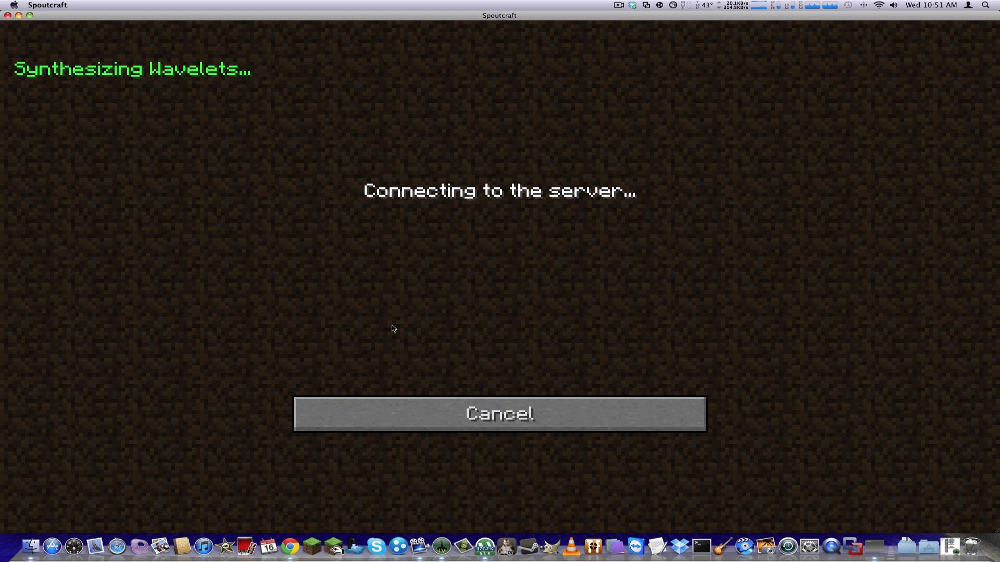
mouse_move(544, 210)
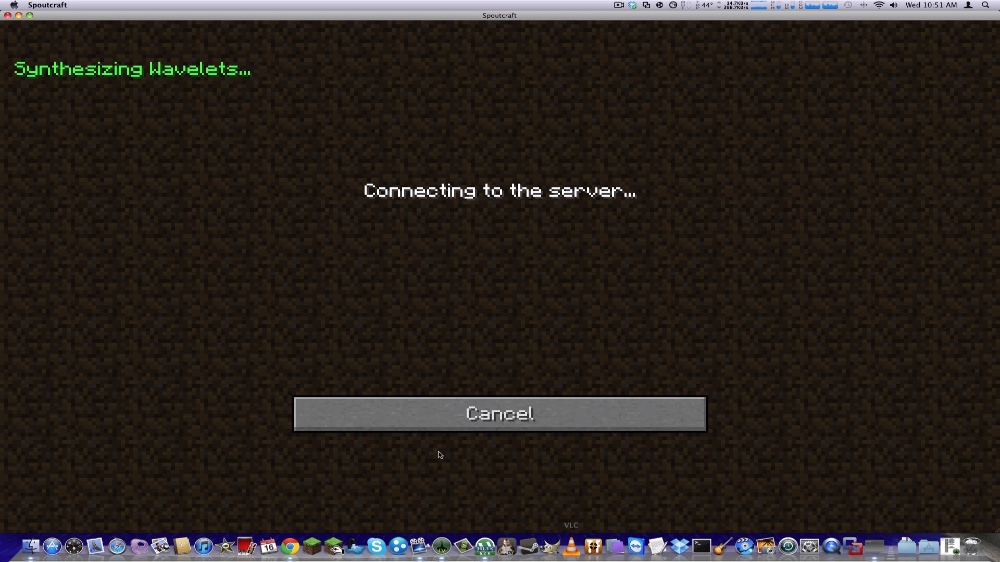
mouse_move(332, 238)
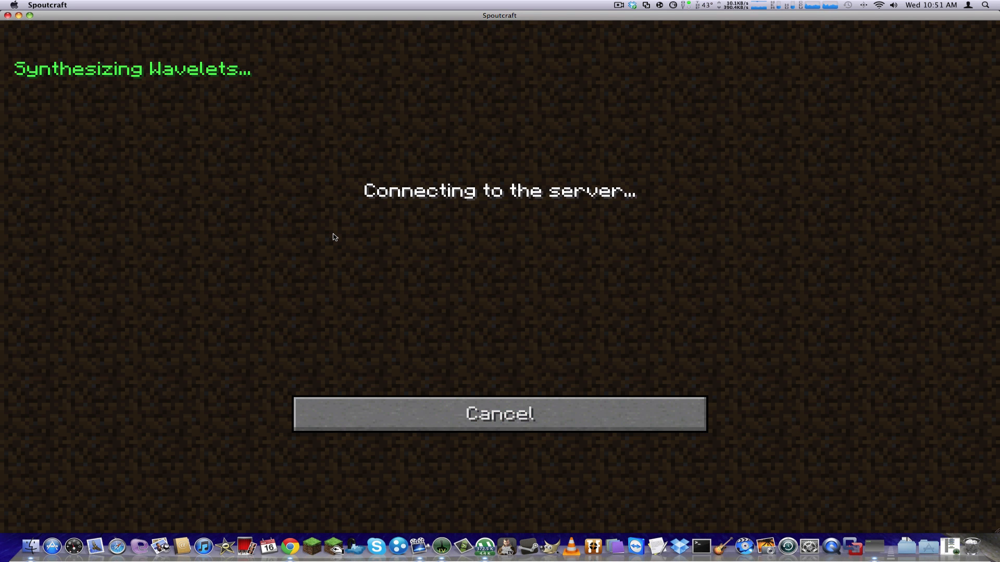
mouse_move(451, 269)
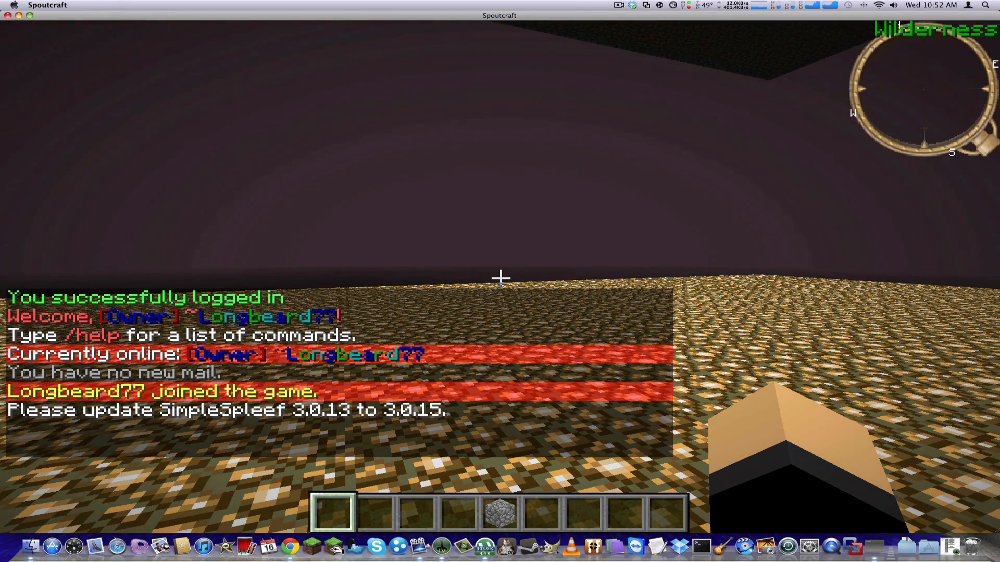
Step: Raise mouse sensitivity to 74% in Options and set the player to survival mode via chat
key(Escape)
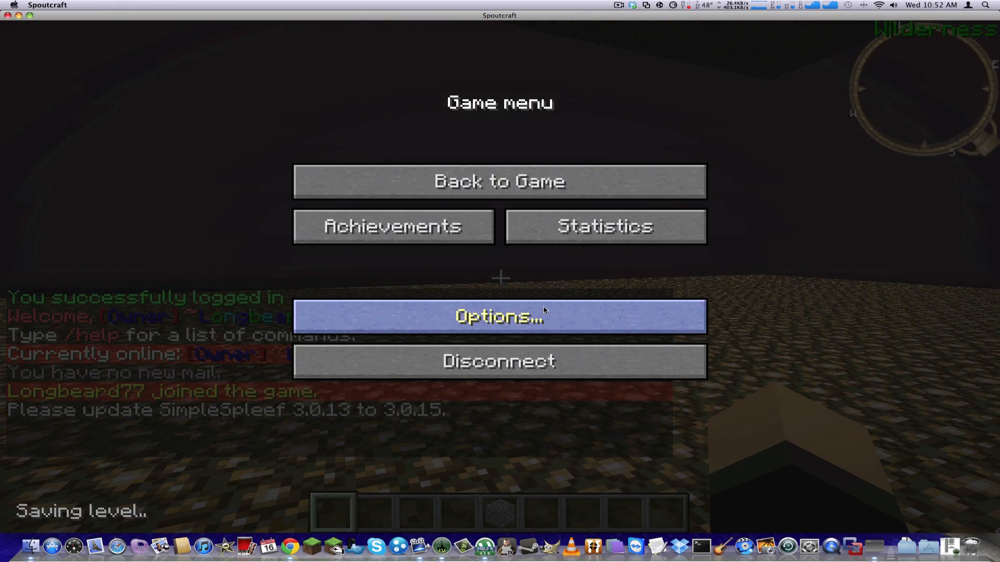
click(499, 317)
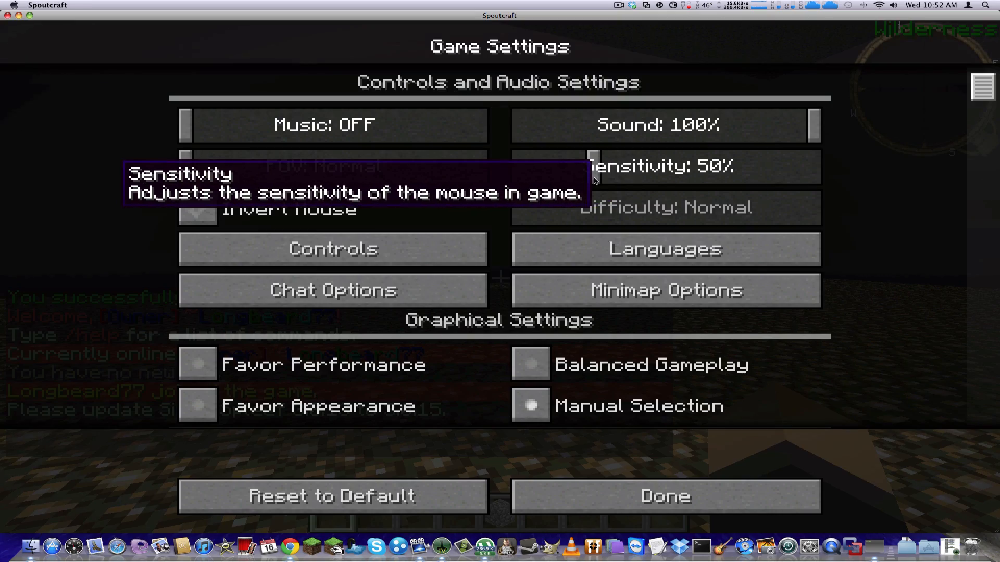
click(664, 496)
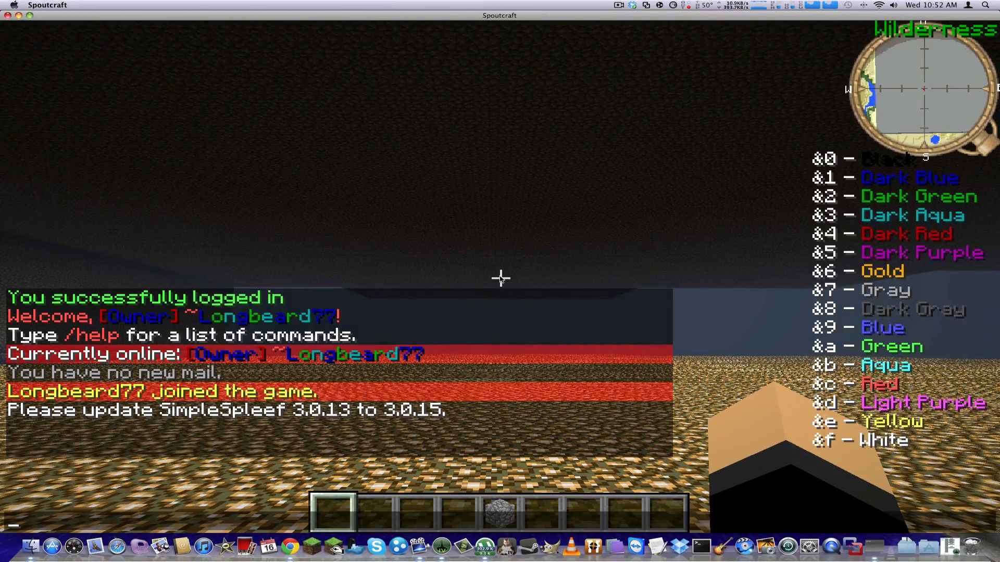
text(/sp)
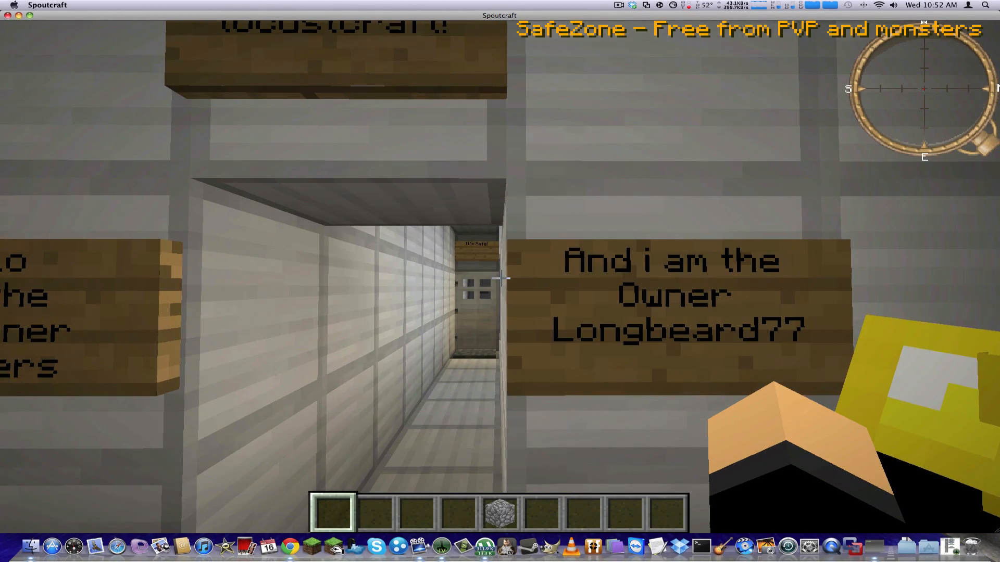
key(escape)
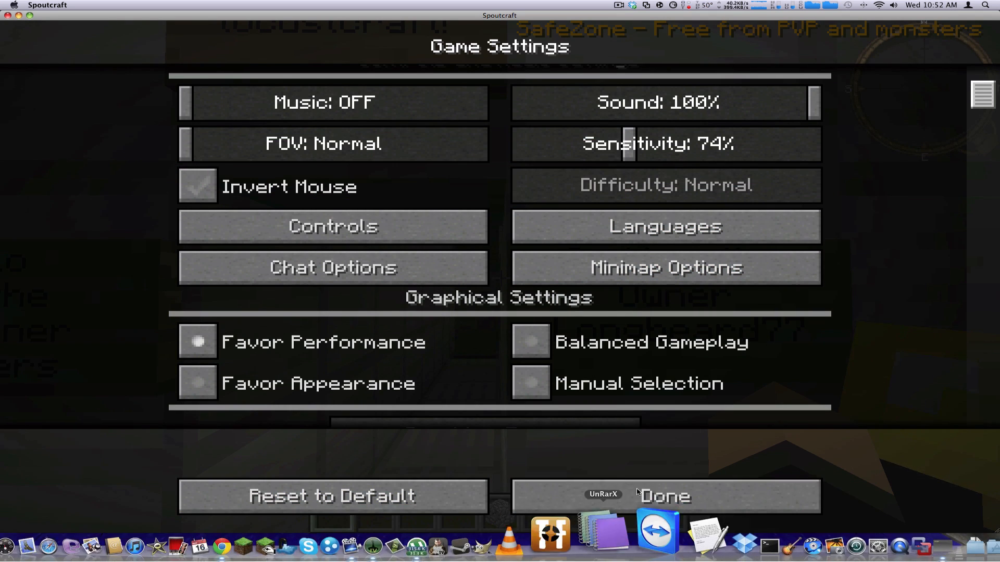
click(665, 496)
text(/i)
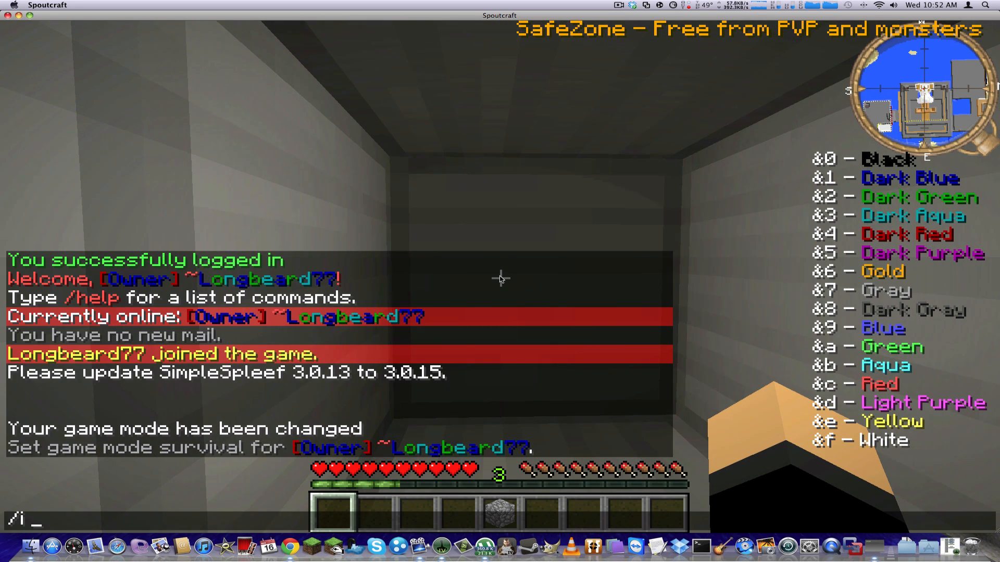
Step: Walk out to a tree, punch down wood logs and place them in the inventory crafting grid
text(sto)
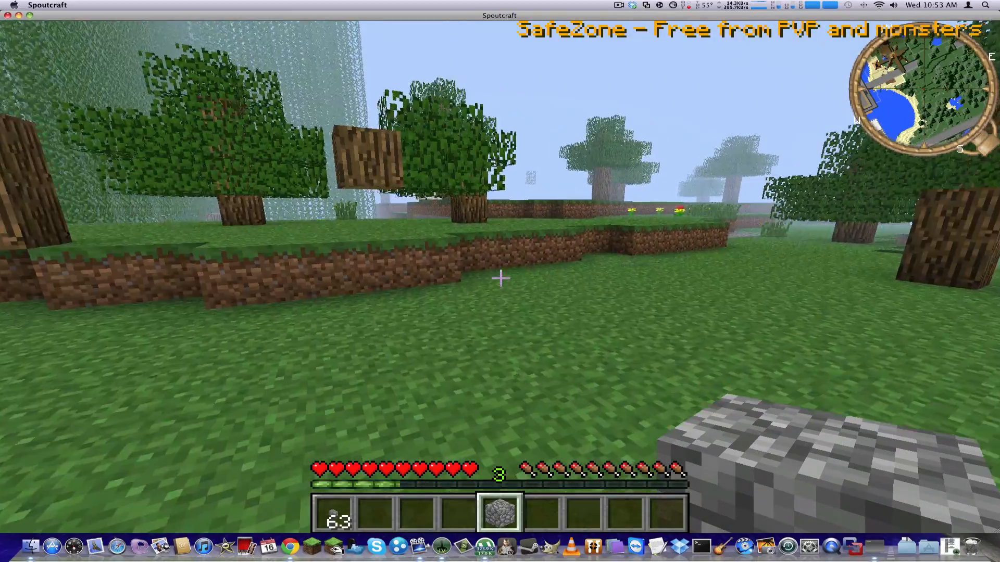
mouse_move(499, 277)
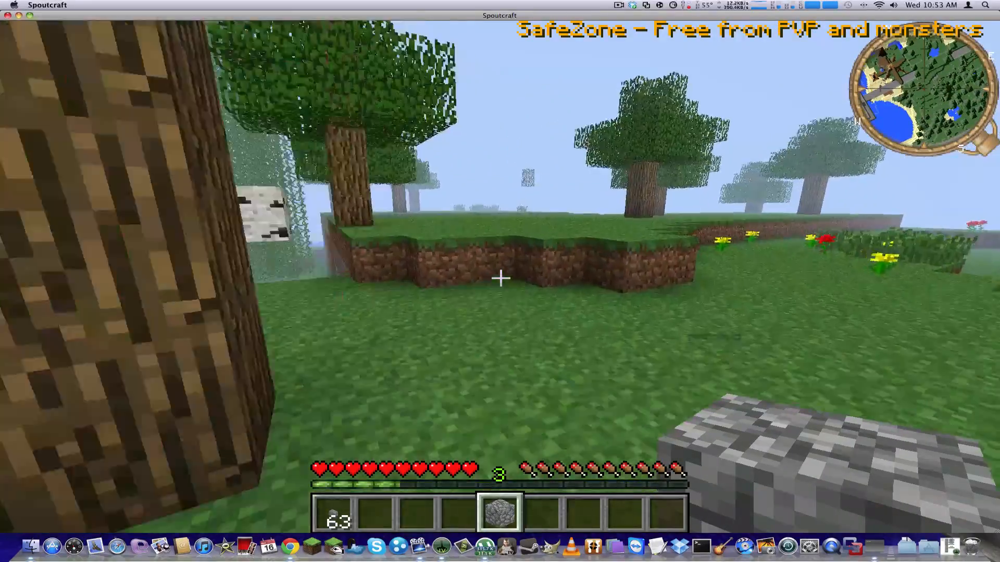
mouse_move(500, 279)
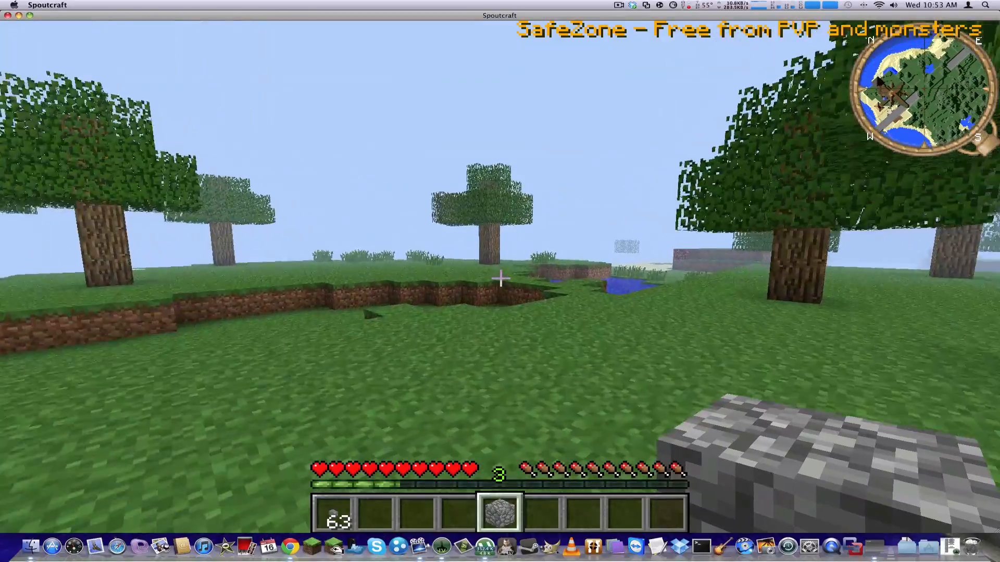
mouse_move(500, 276)
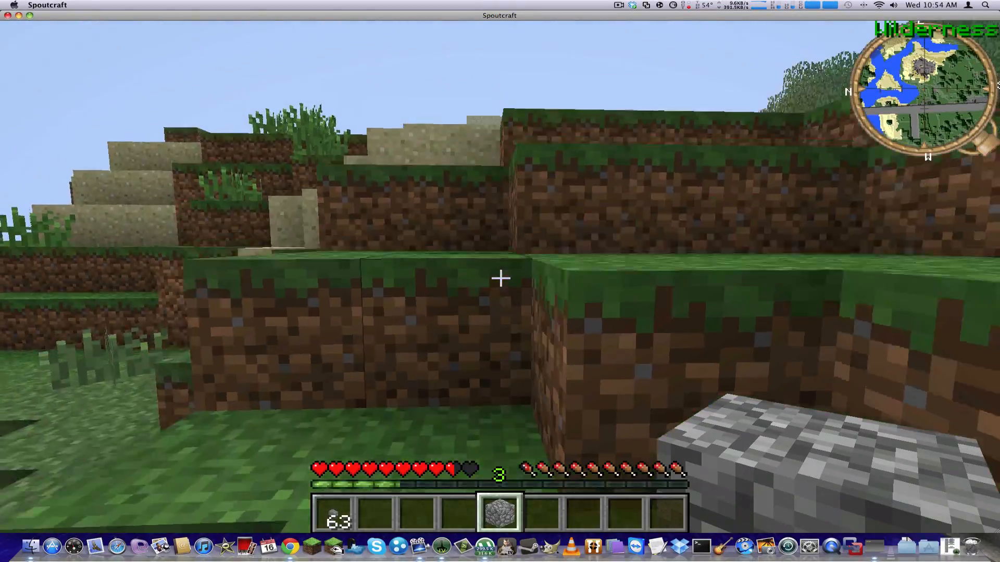
mouse_move(499, 279)
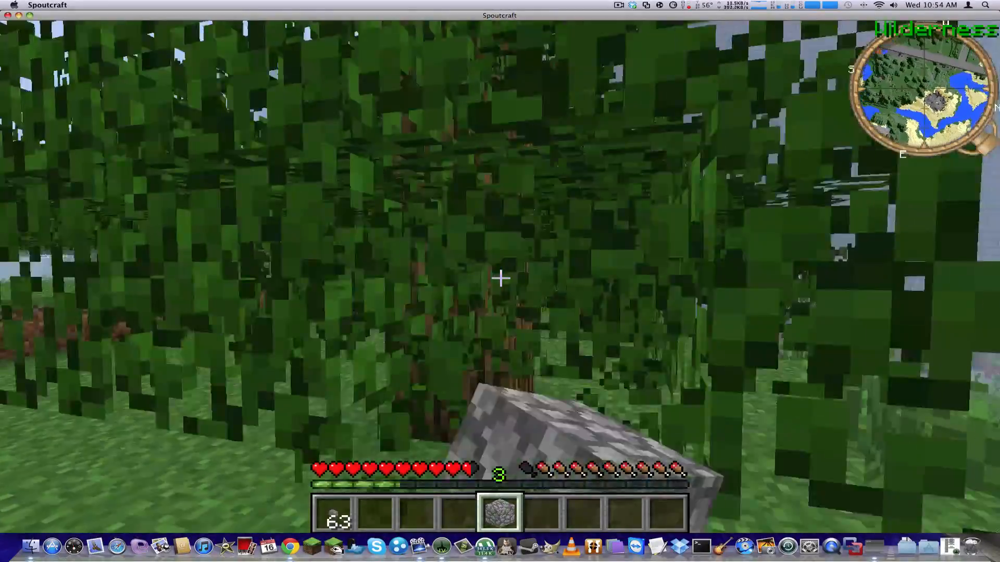
mouse_move(500, 276)
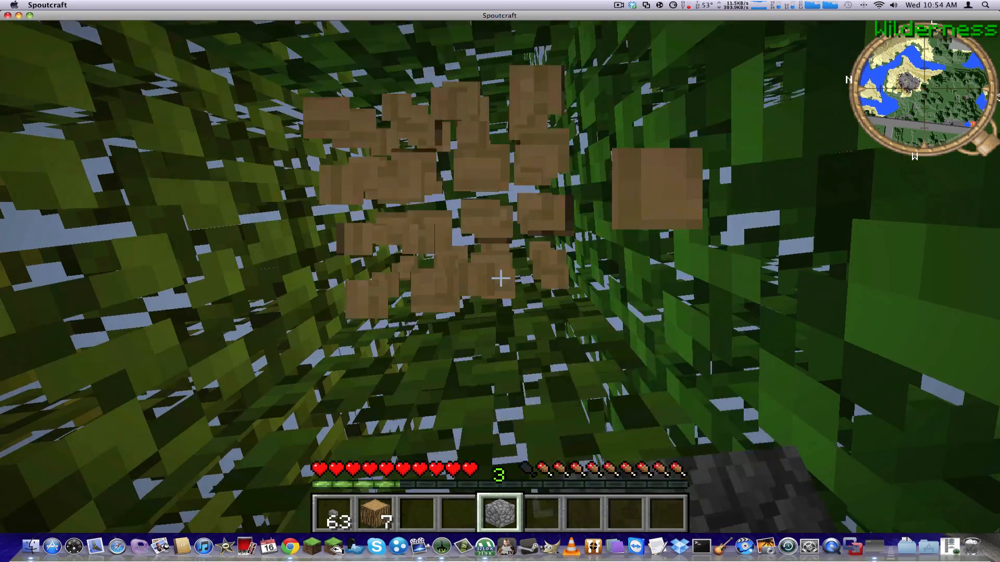
key(e)
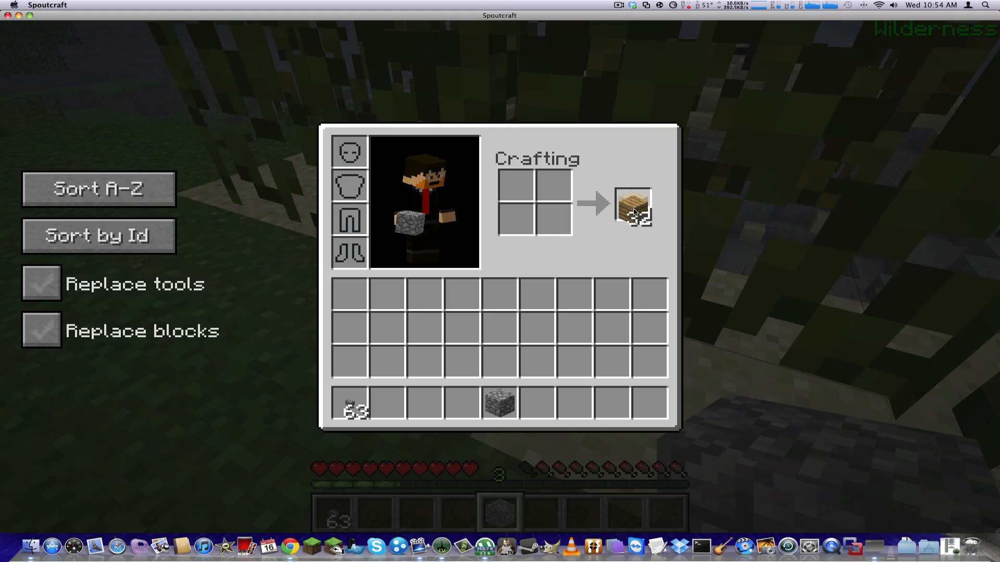
Step: Take the 32 crafted wooden planks into the hotbar and head to the beach for sand
click(632, 204)
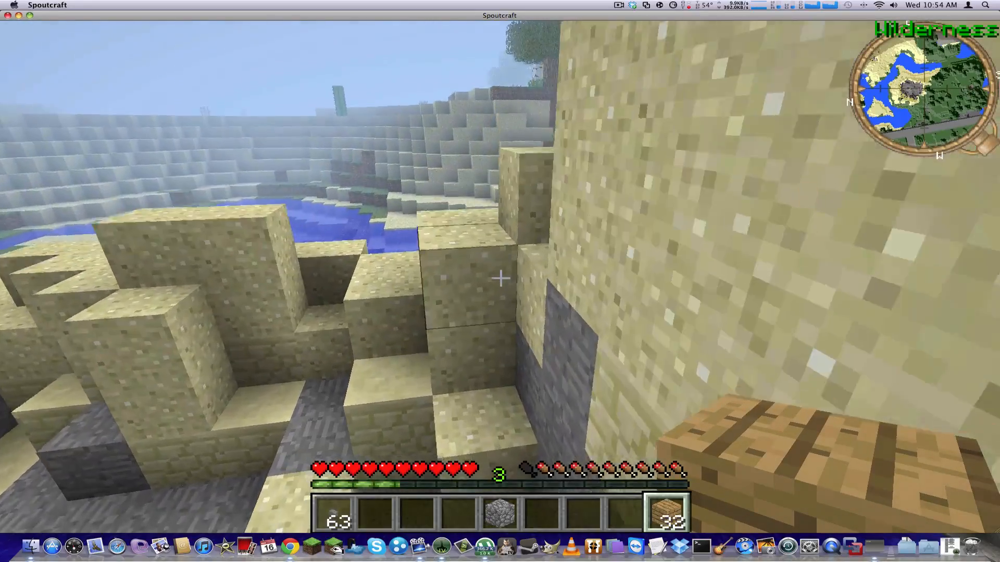
mouse_move(499, 277)
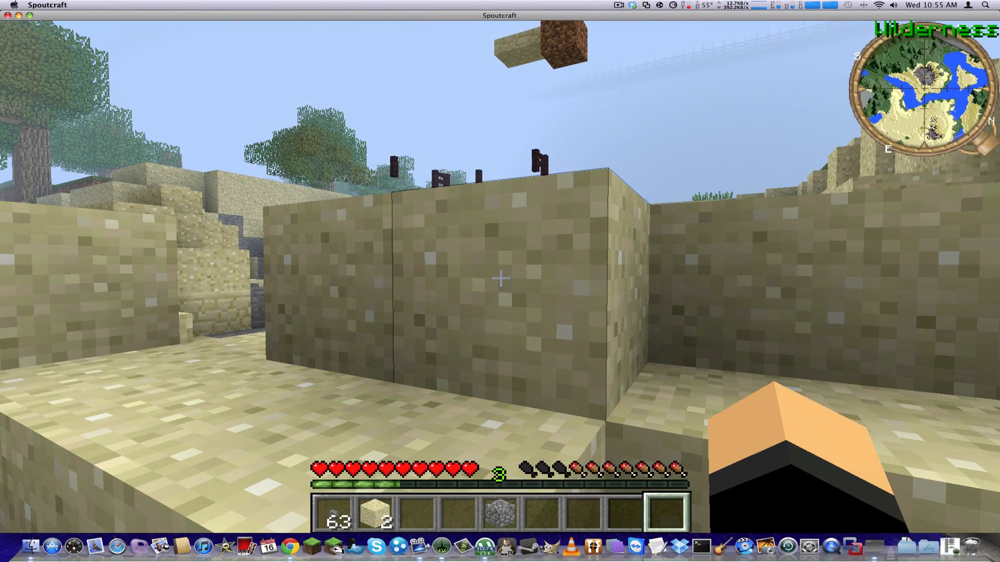
Step: Pause Spoutcraft on the Game menu and bring Google Chrome to the front from the Dock
key(escape)
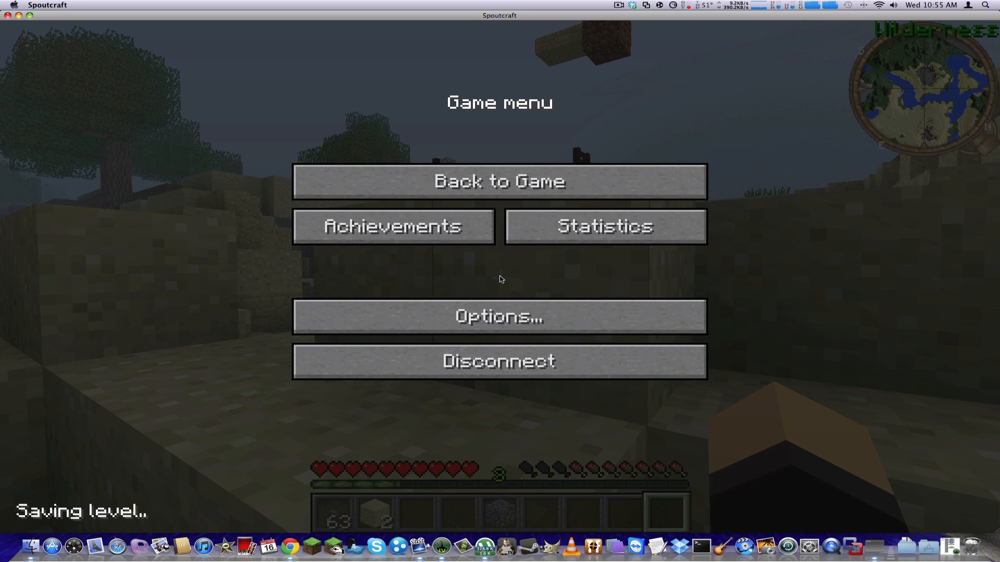
mouse_move(509, 273)
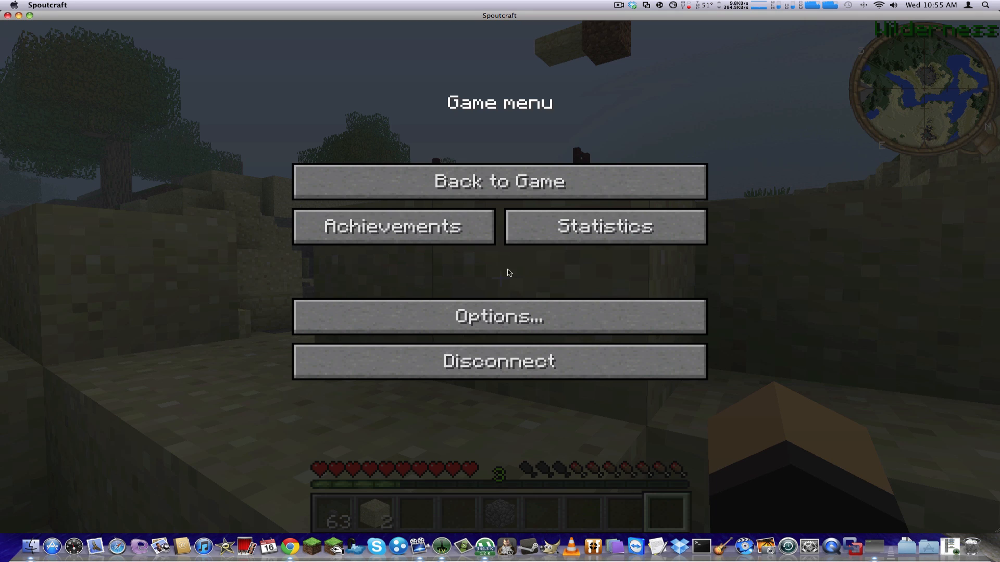
mouse_move(530, 173)
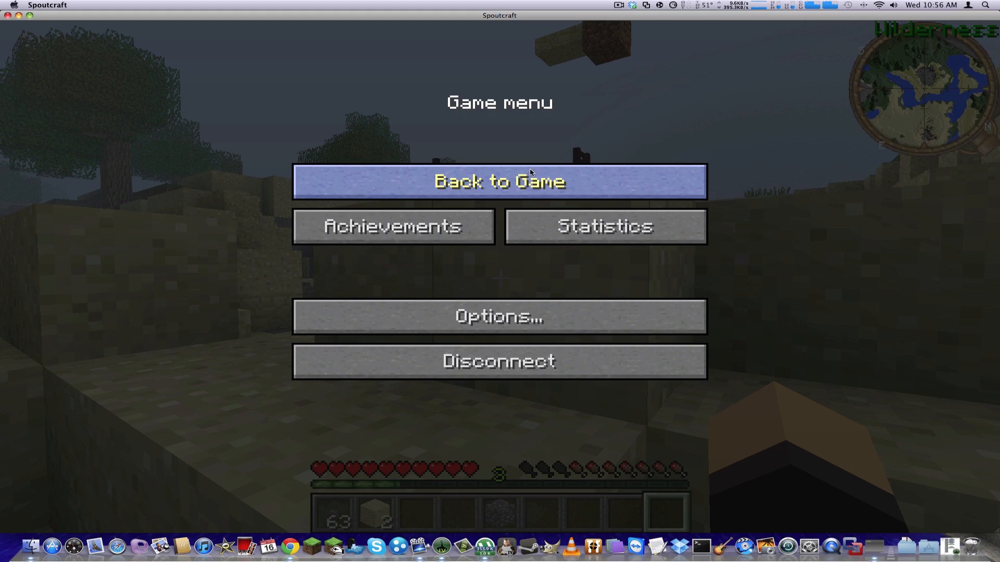
click(499, 181)
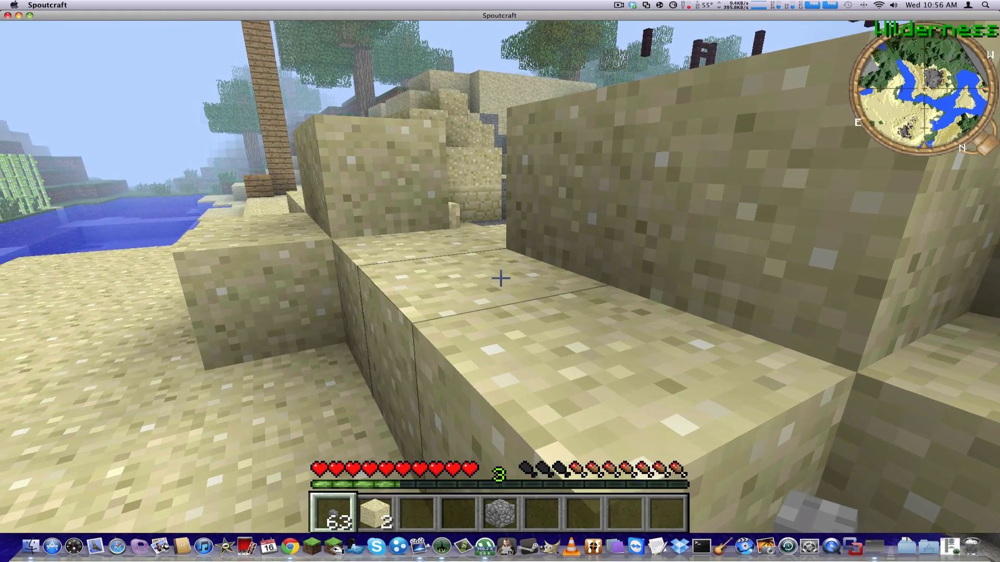
key(Escape)
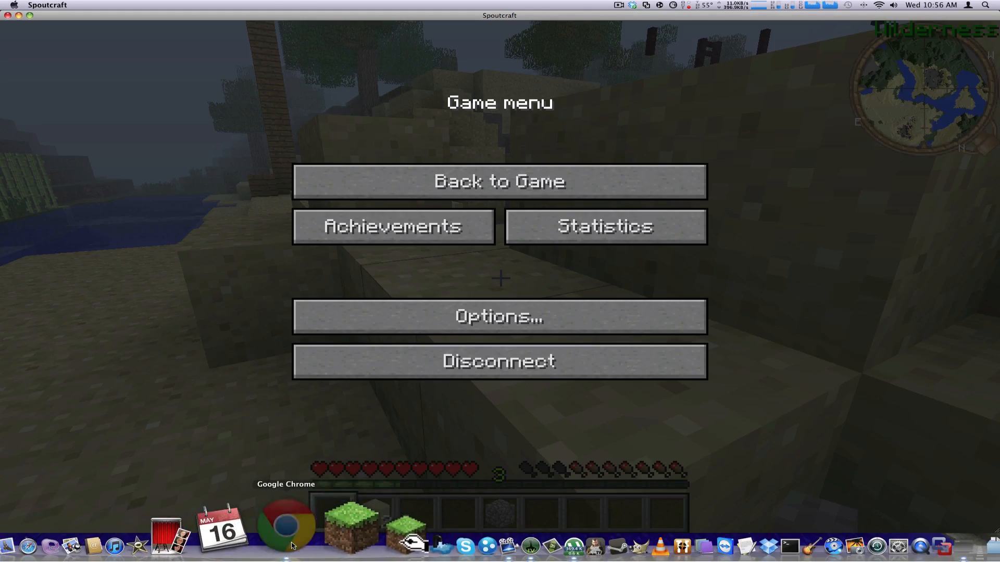
click(283, 526)
text(www.youtube.com)
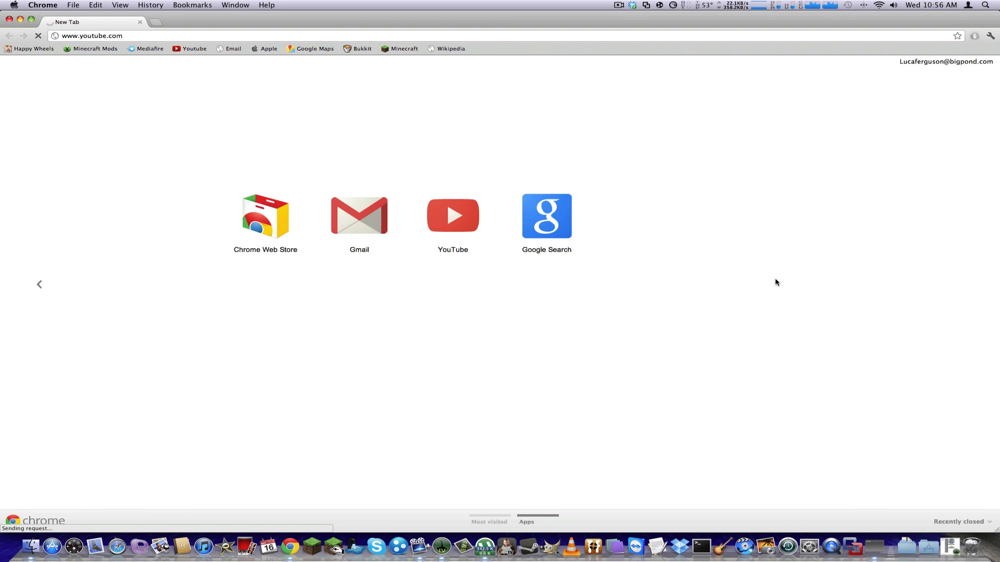
Step: Load youtube.com in Chrome, then switch back to the paused Spoutcraft window
click(452, 215)
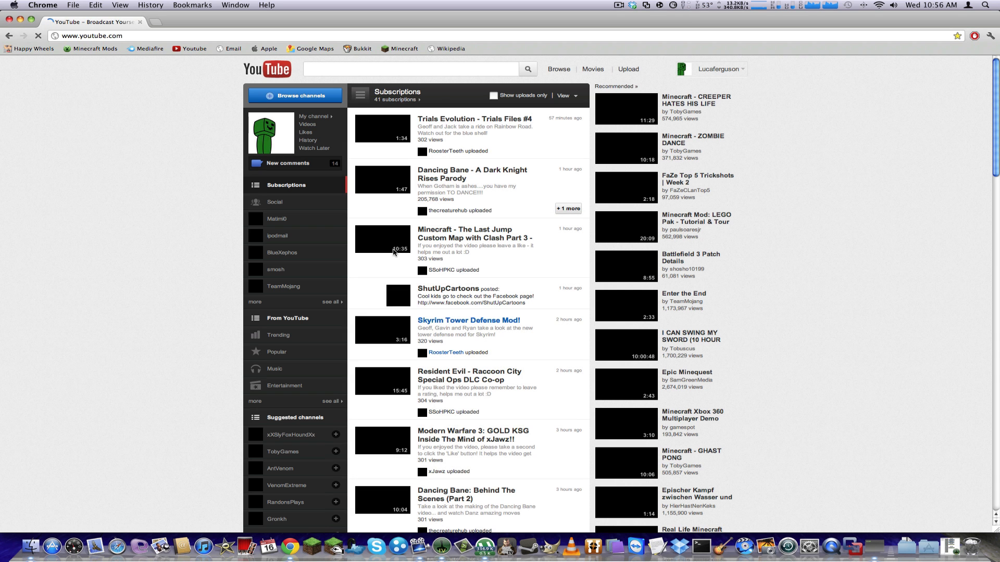
mouse_move(311, 201)
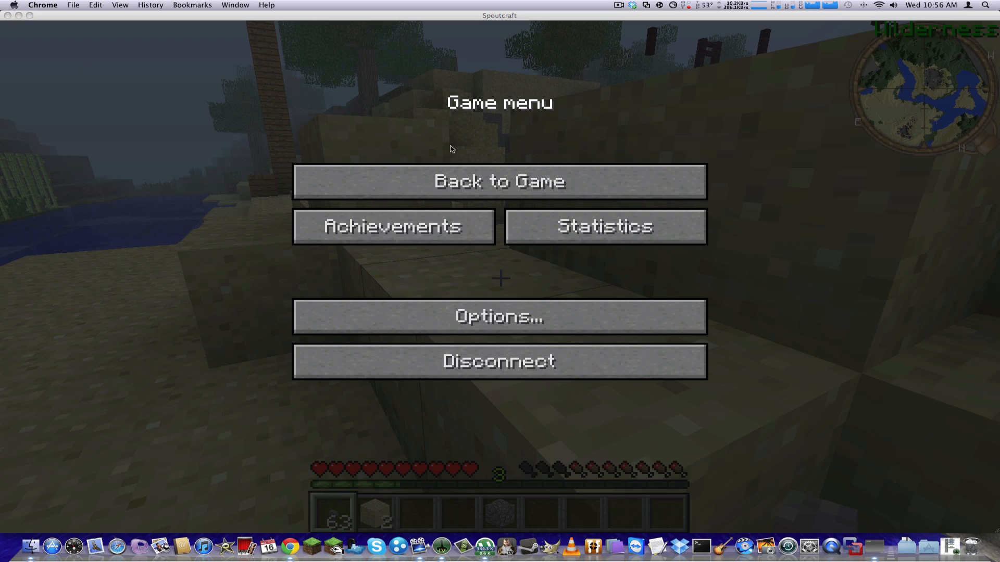
click(499, 361)
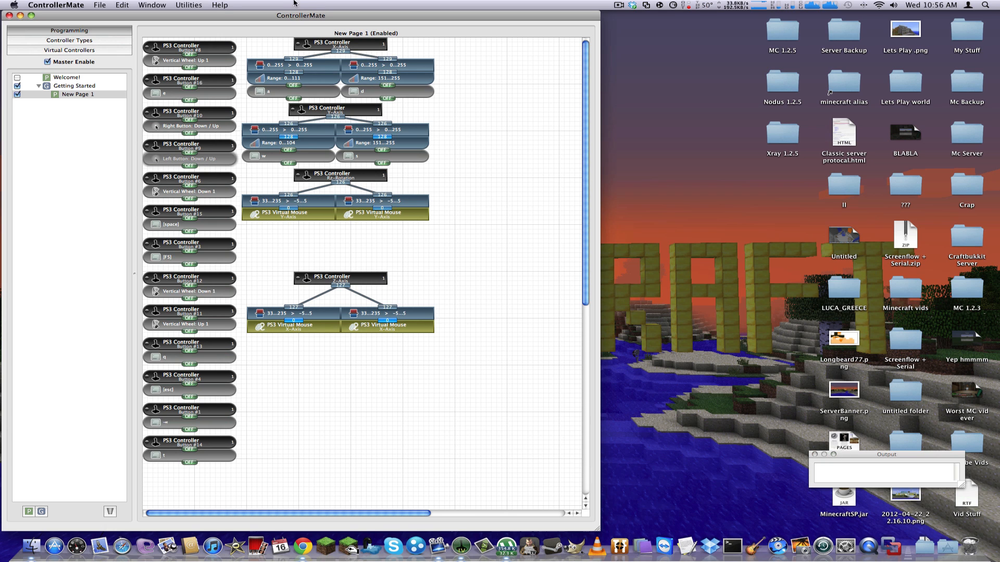
Step: Show the Palette, Inspector and Keystrokes Palette from the Window menu
click(151, 5)
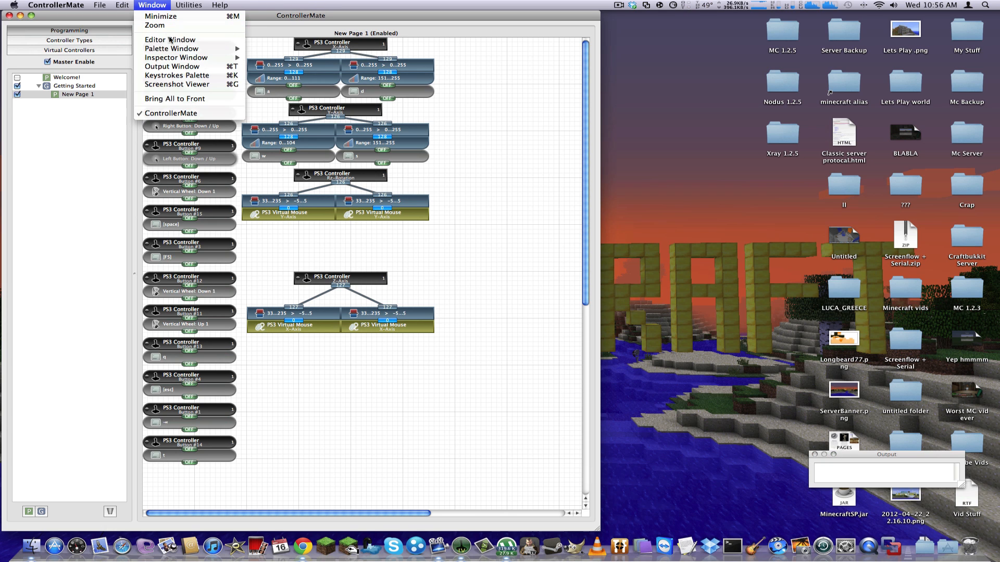
click(171, 49)
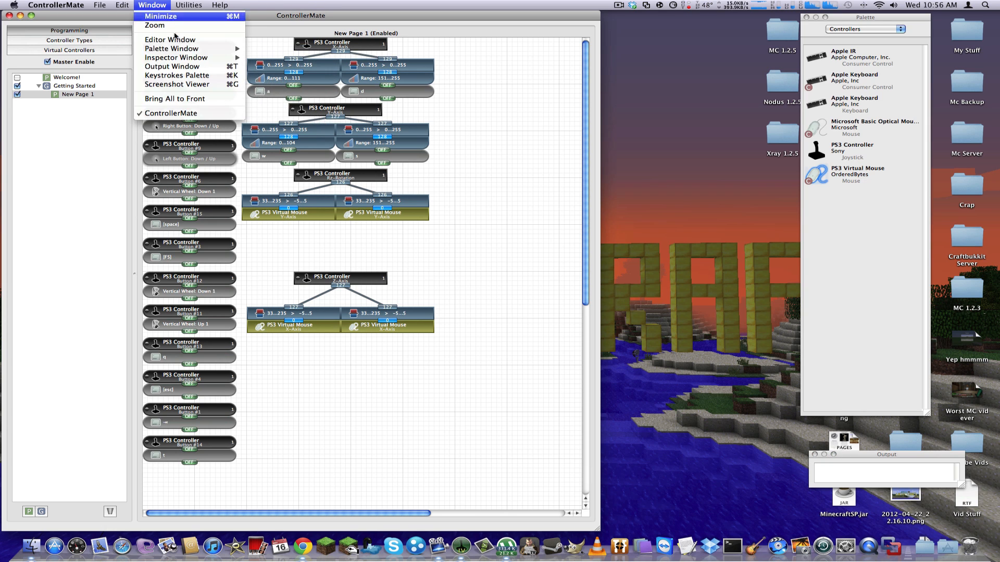
click(175, 57)
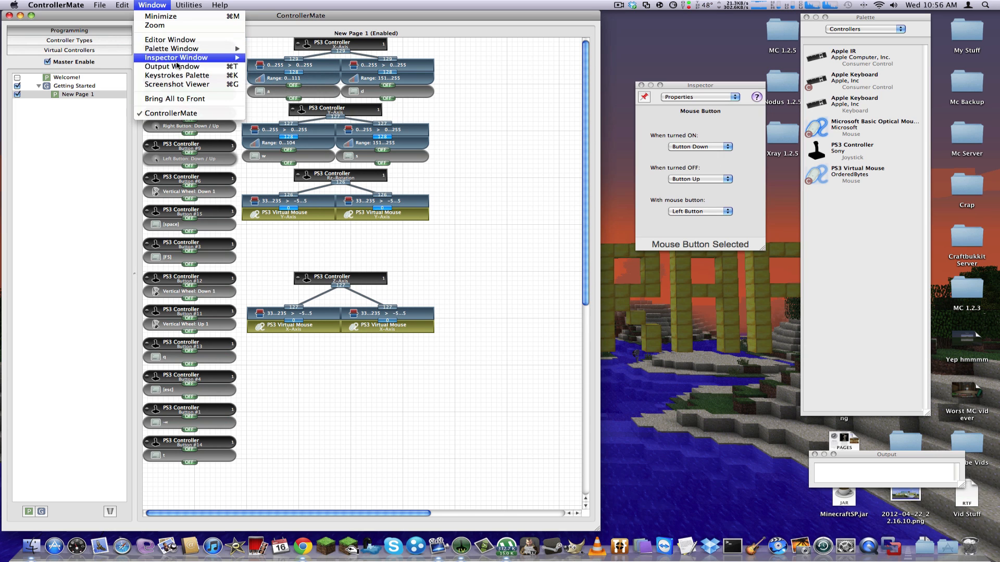
click(177, 75)
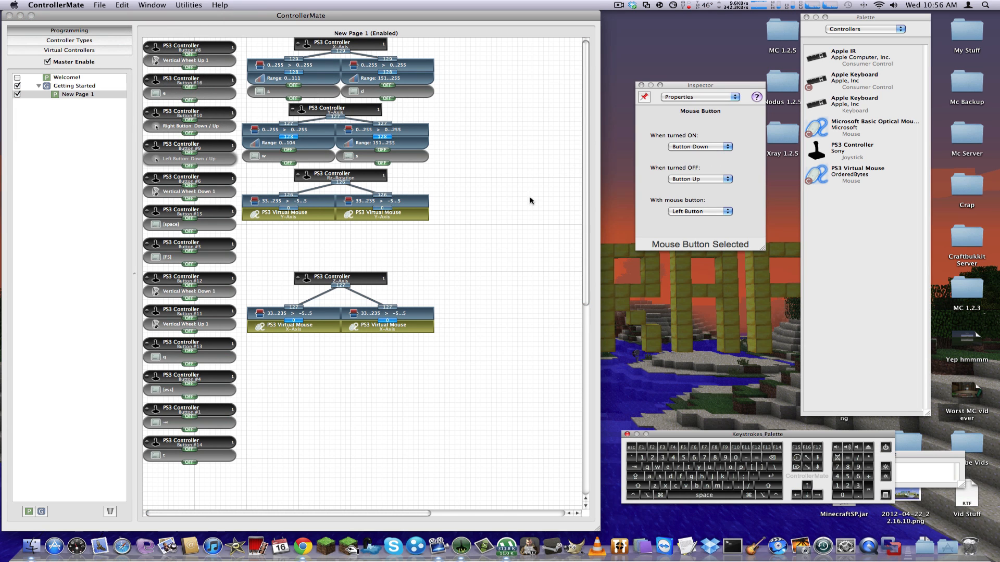
Step: Inspect the single-key output and the PS3 Controller Button #11 block in the mapping
click(178, 357)
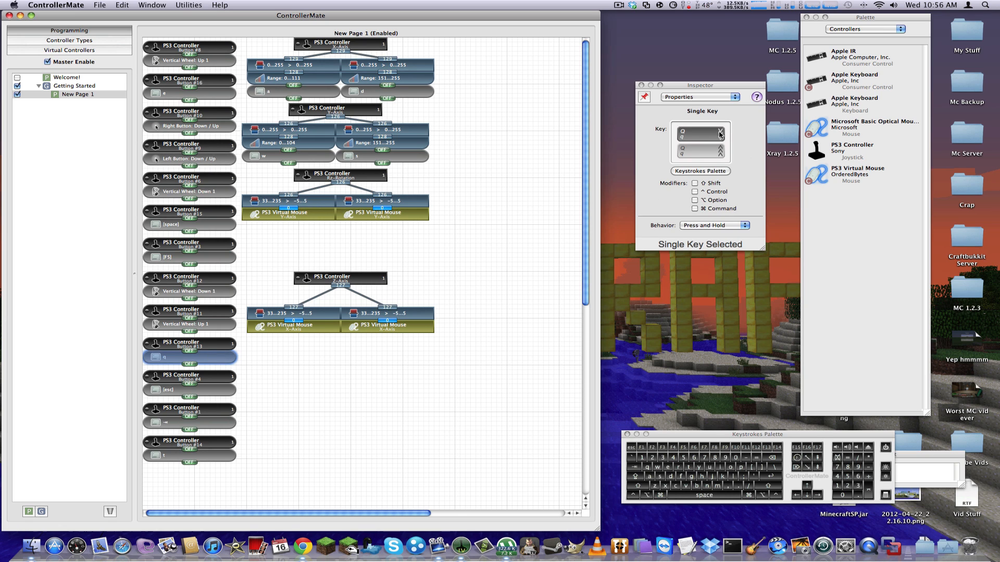
click(189, 310)
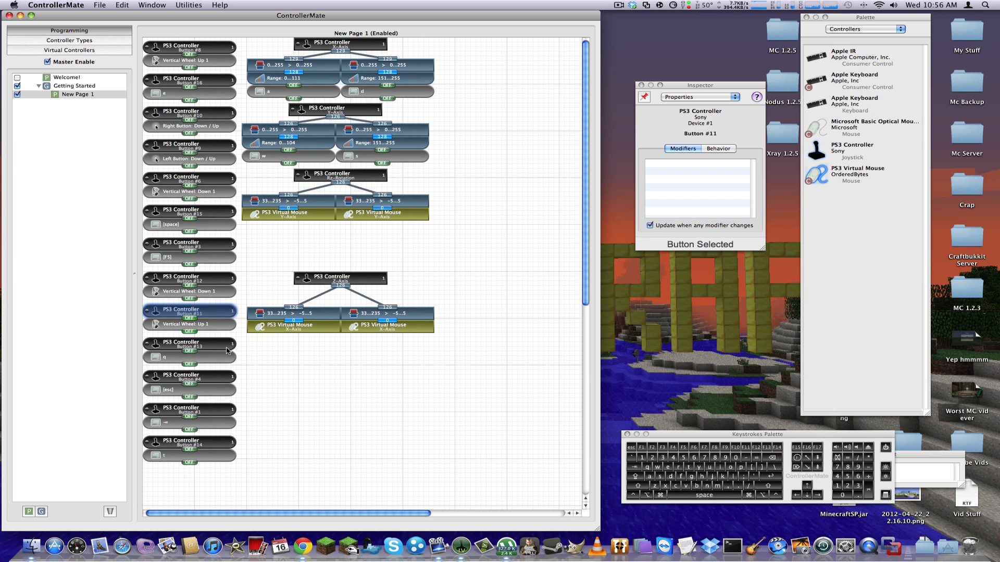
scroll(down, 3)
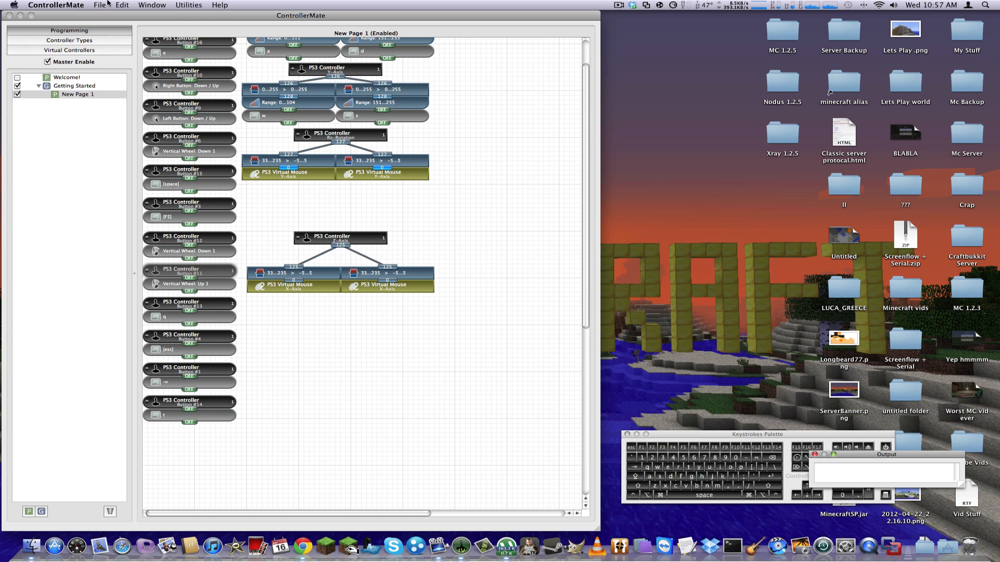
Step: Add a new empty page under Getting Started and start a mapping import
click(100, 6)
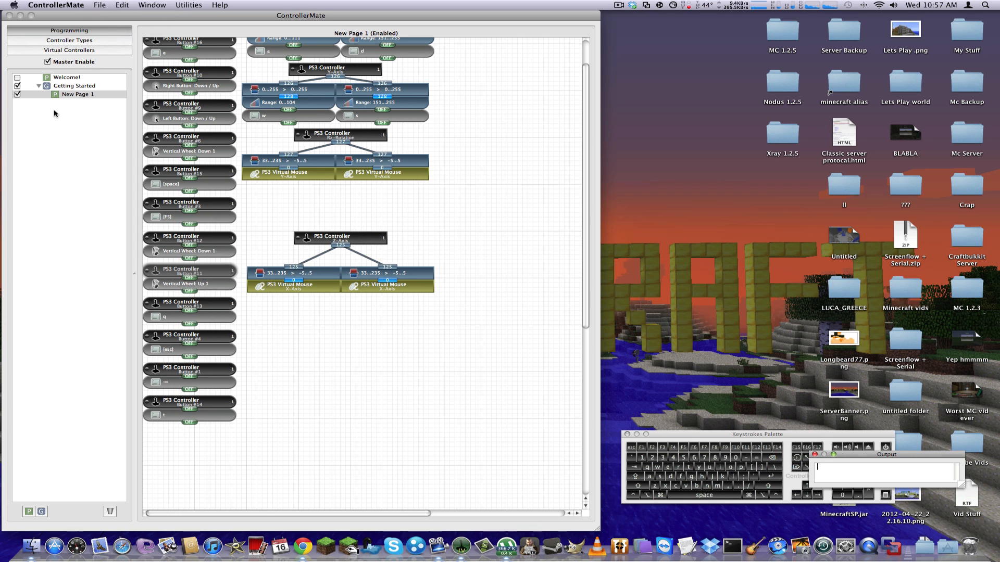
click(74, 85)
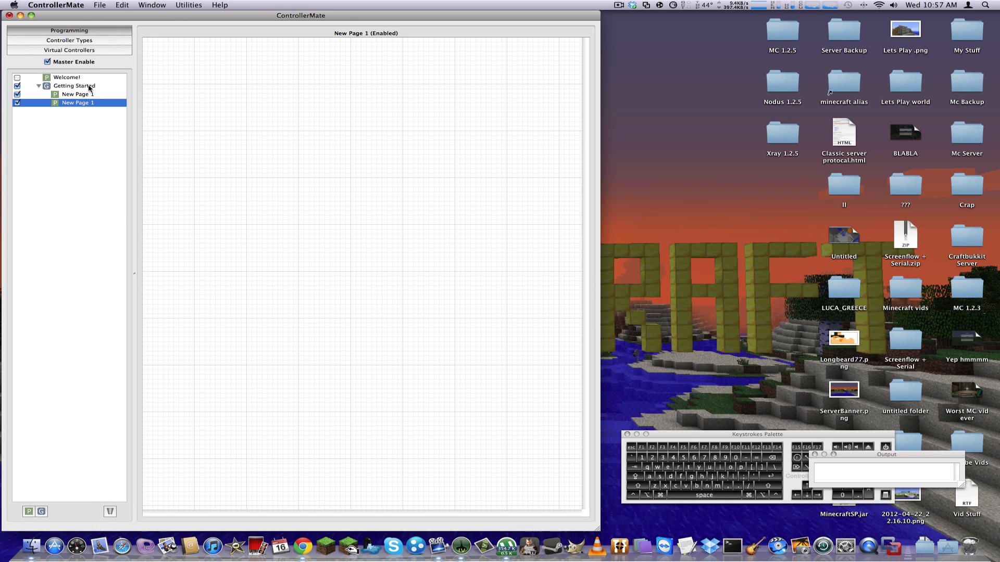
click(100, 5)
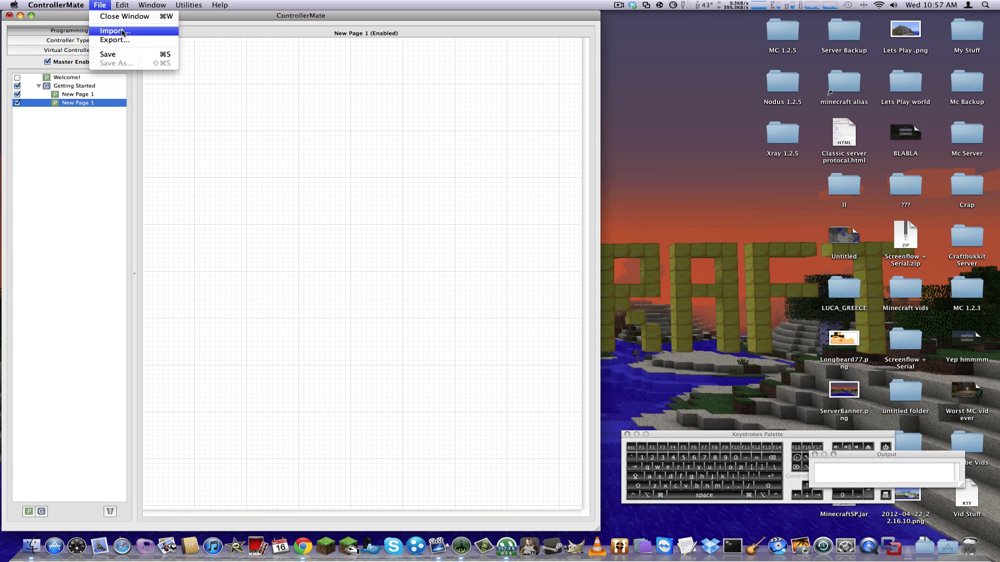
click(114, 32)
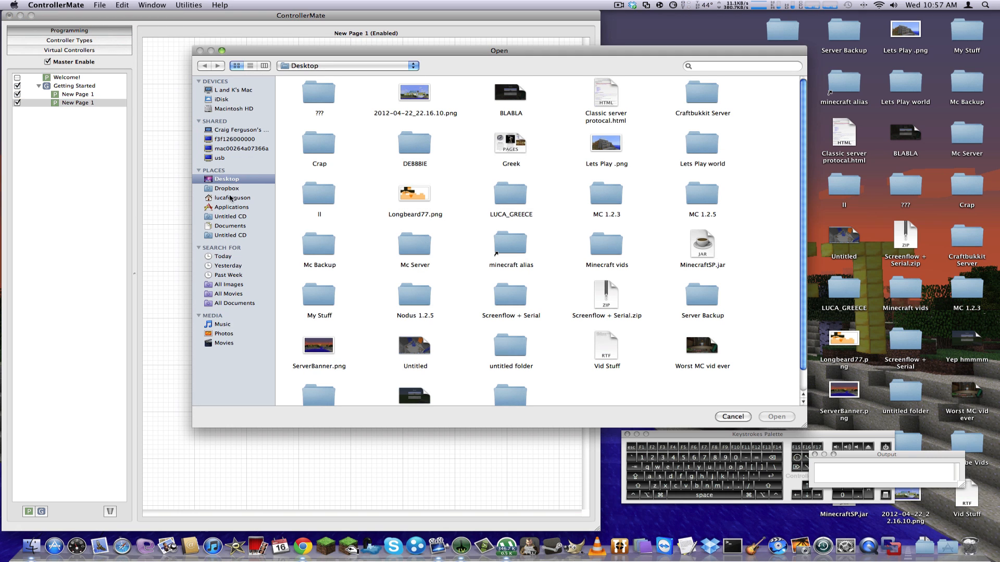
Step: Open 'PS3 Controller For Minecraft.cmate' from Dropbox > ControllerMate > Controllers
click(226, 188)
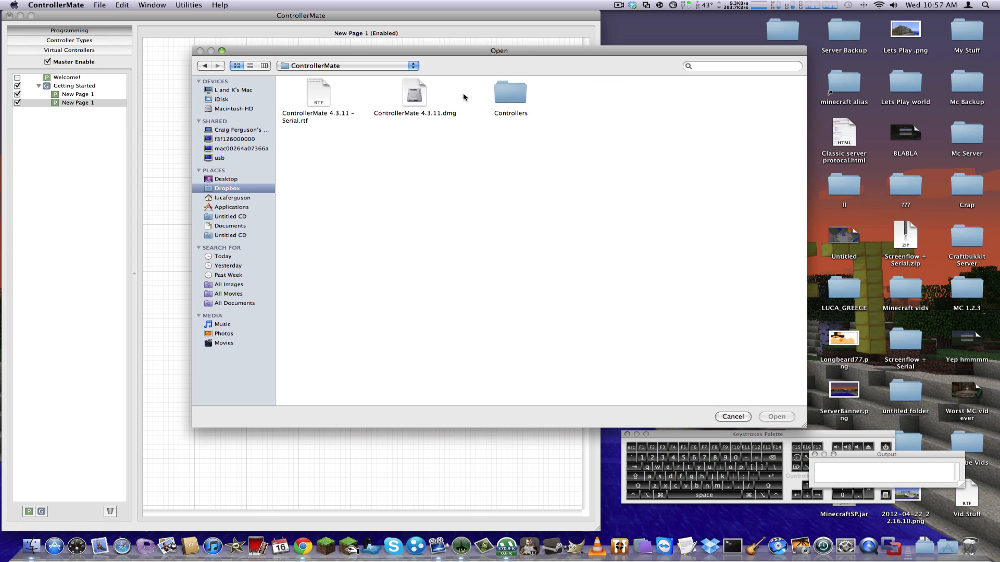
double_click(510, 93)
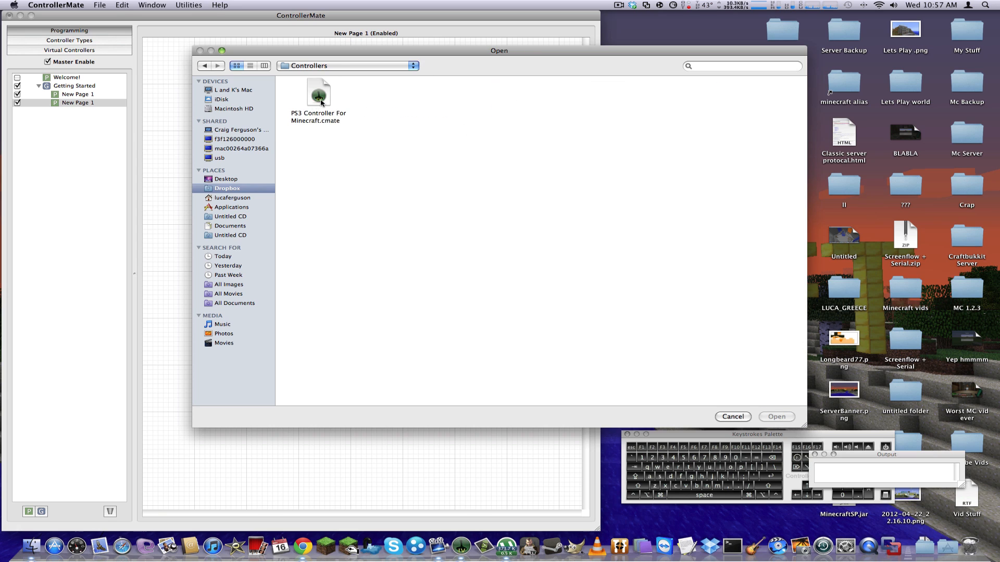
click(319, 94)
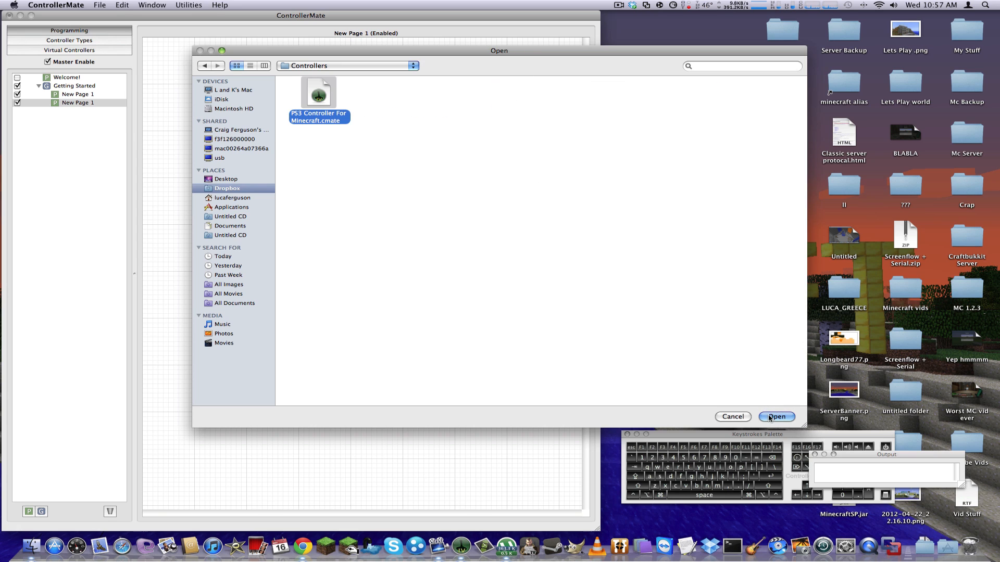
click(776, 416)
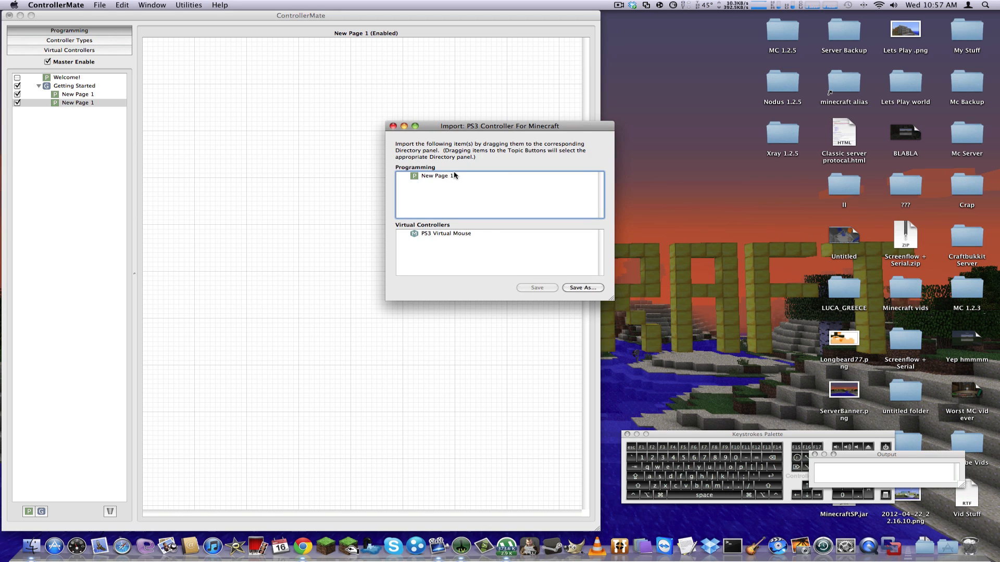
Step: Keep the imported New Page 1 and save it into the project as a third page
click(436, 175)
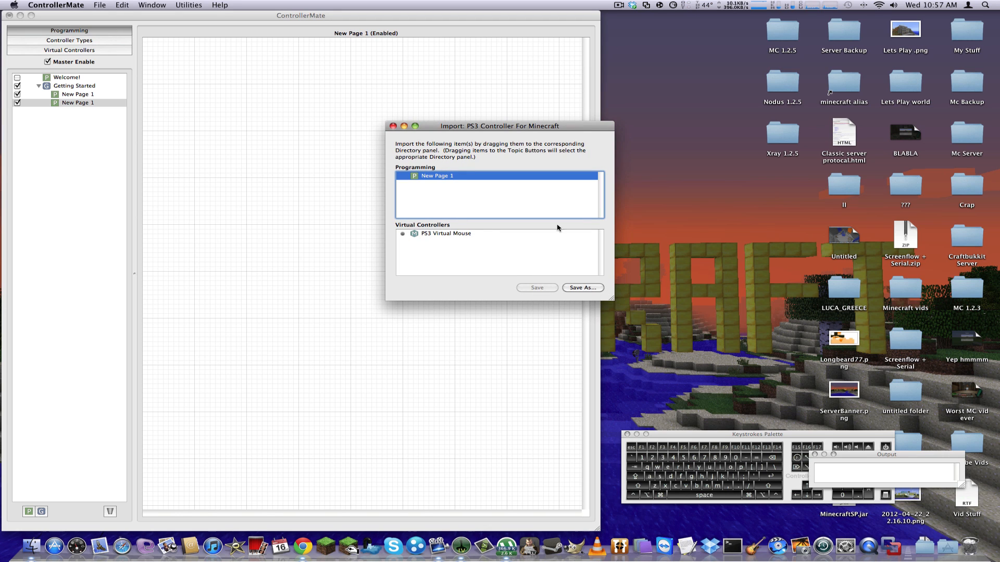
click(581, 288)
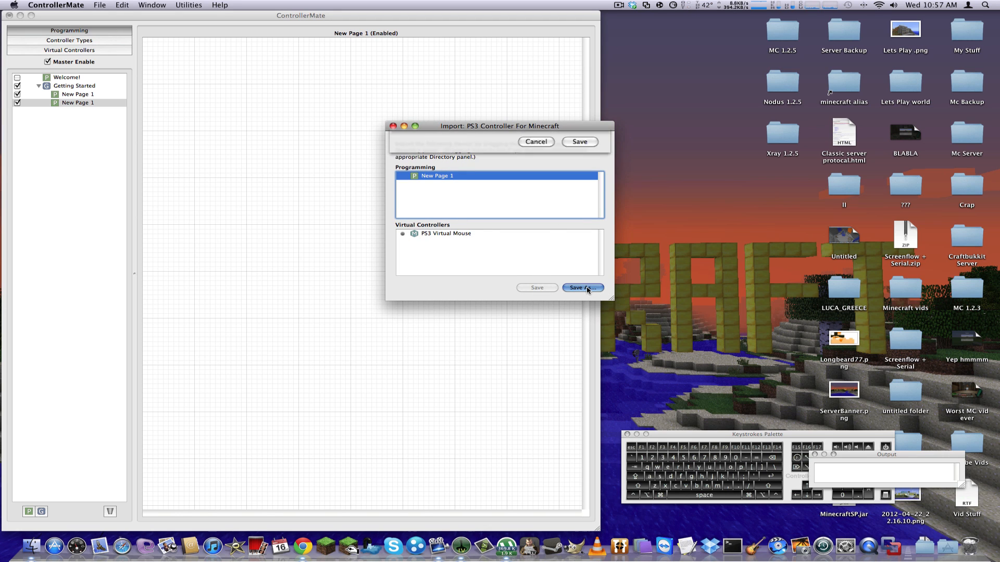
click(581, 287)
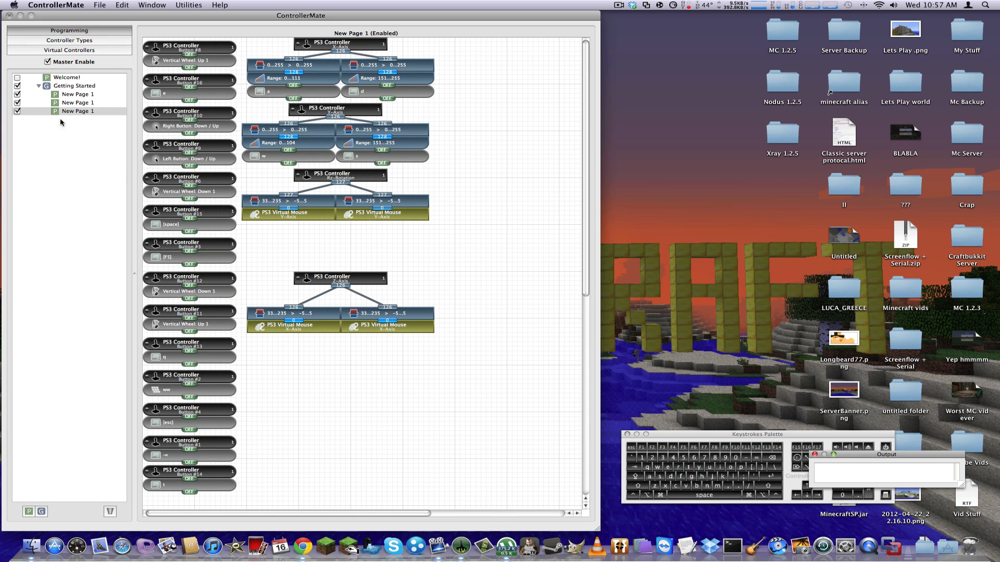
Step: Delete the extra blank page and watch controller sticks type 'aassddsswwdd' into Output
click(76, 104)
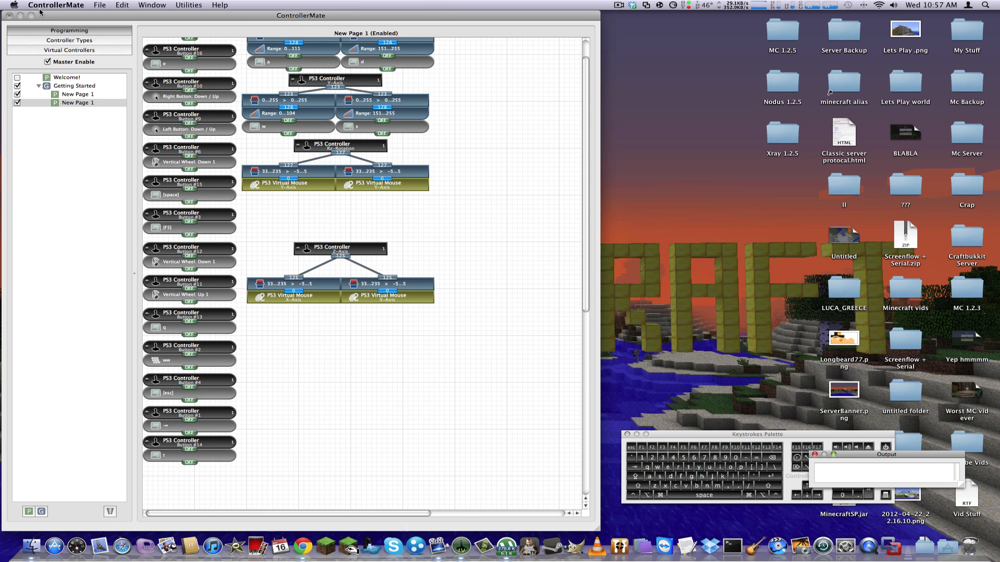
scroll(down, 3)
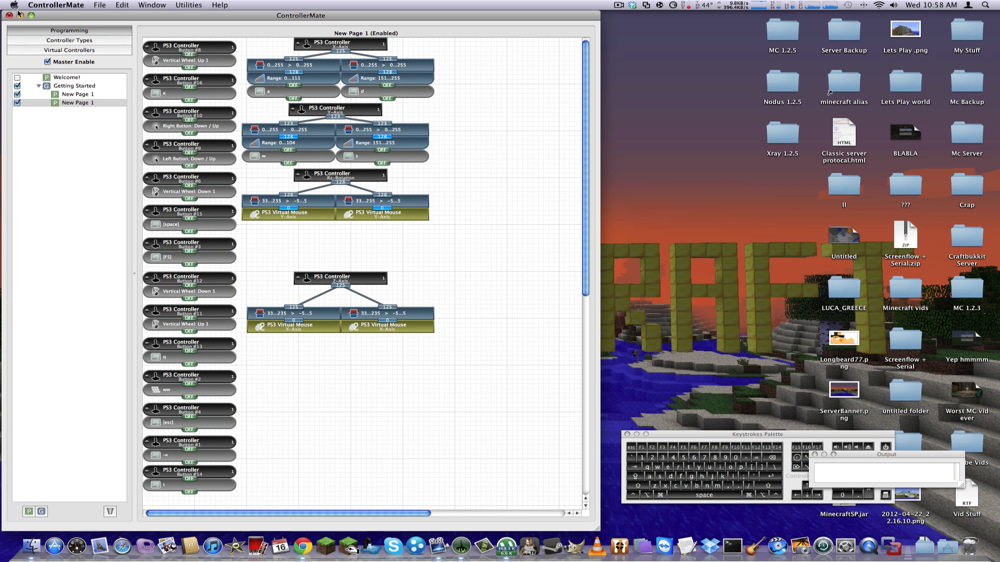
scroll(down, 3)
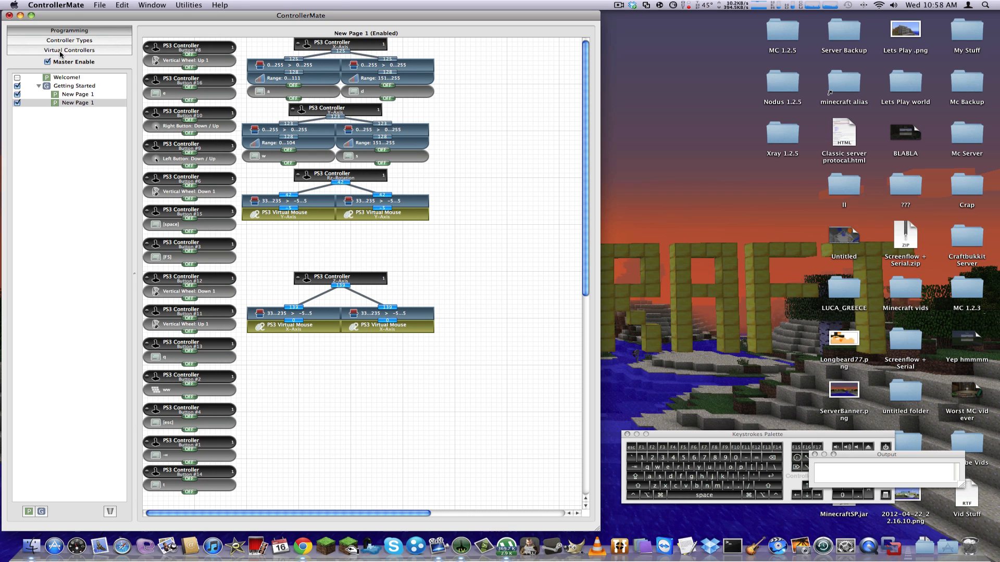
mouse_move(701, 148)
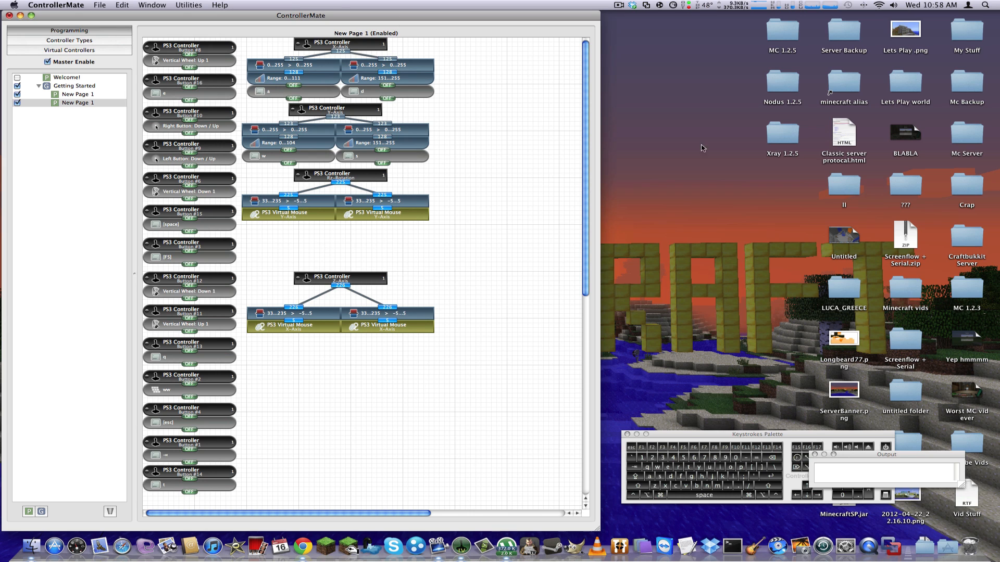
text(aassddsswwdd)
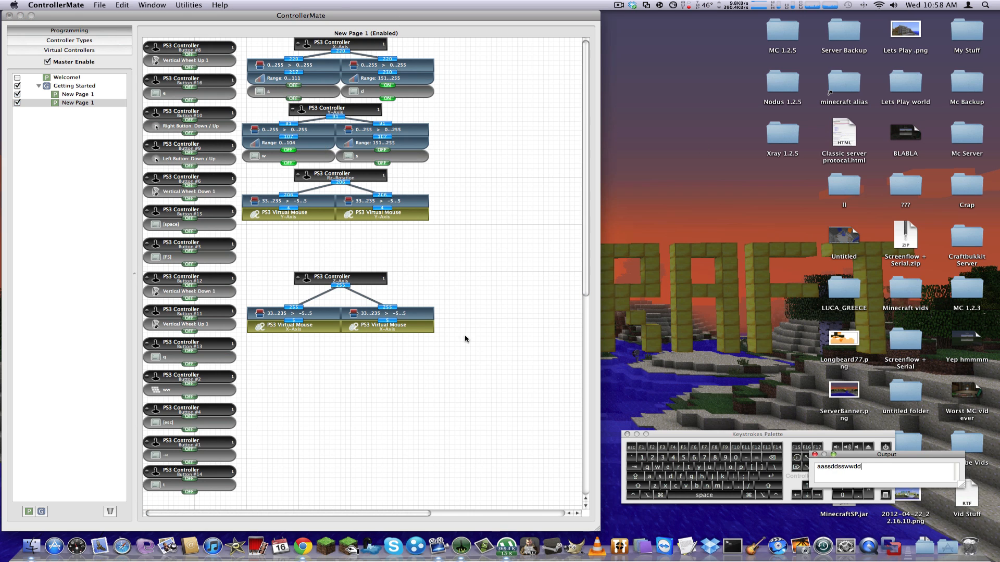